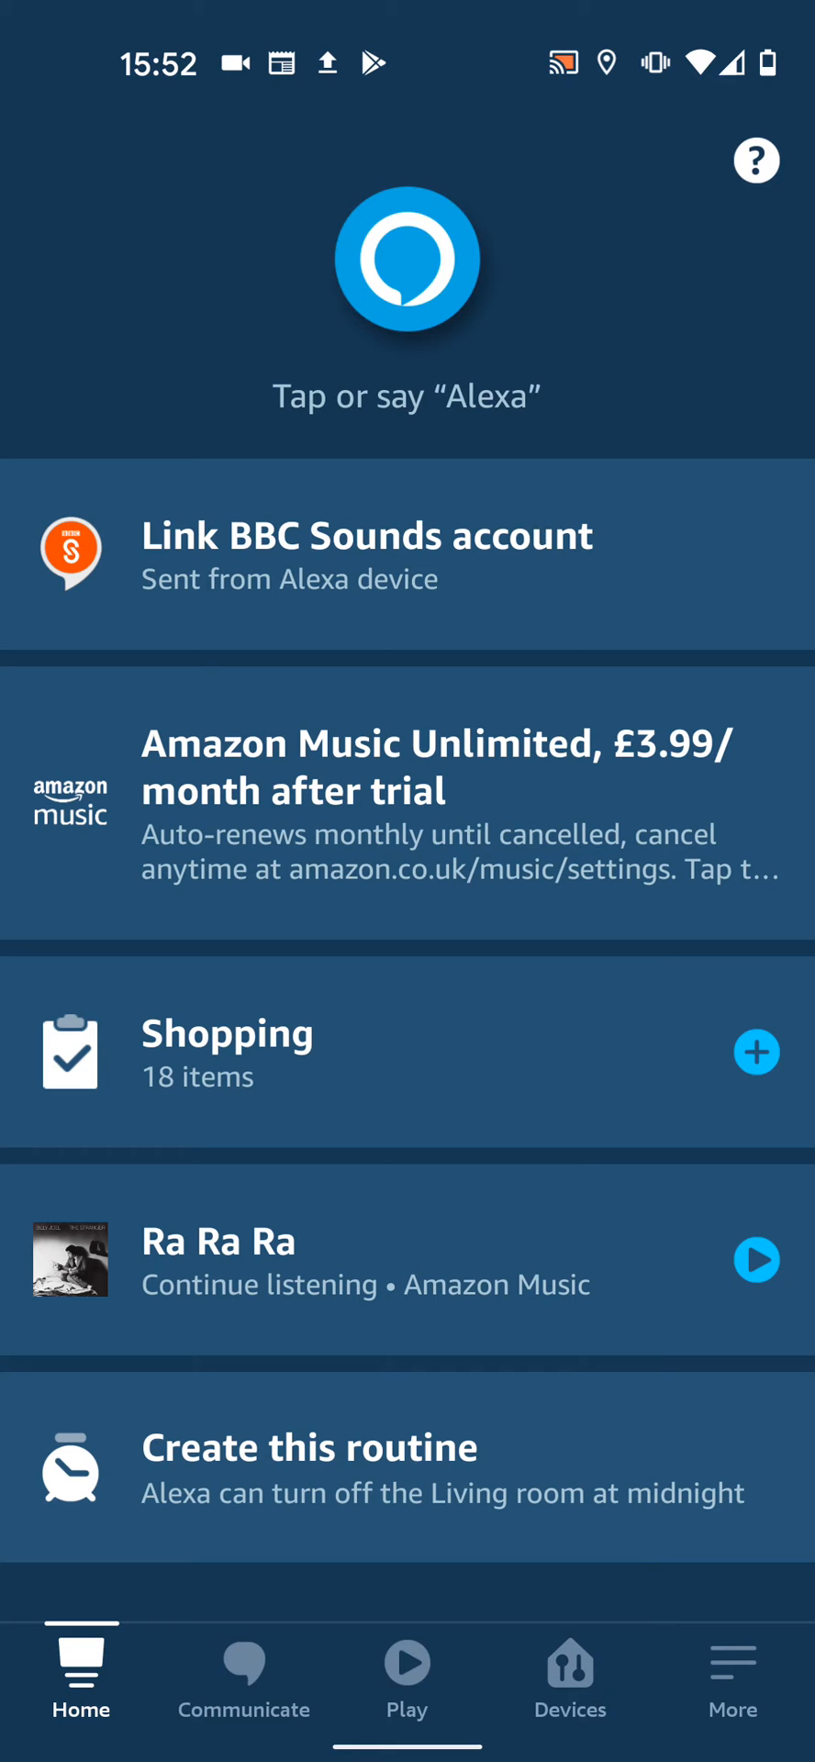
Start Add Group from the Devices page's + menu.
click(570, 1674)
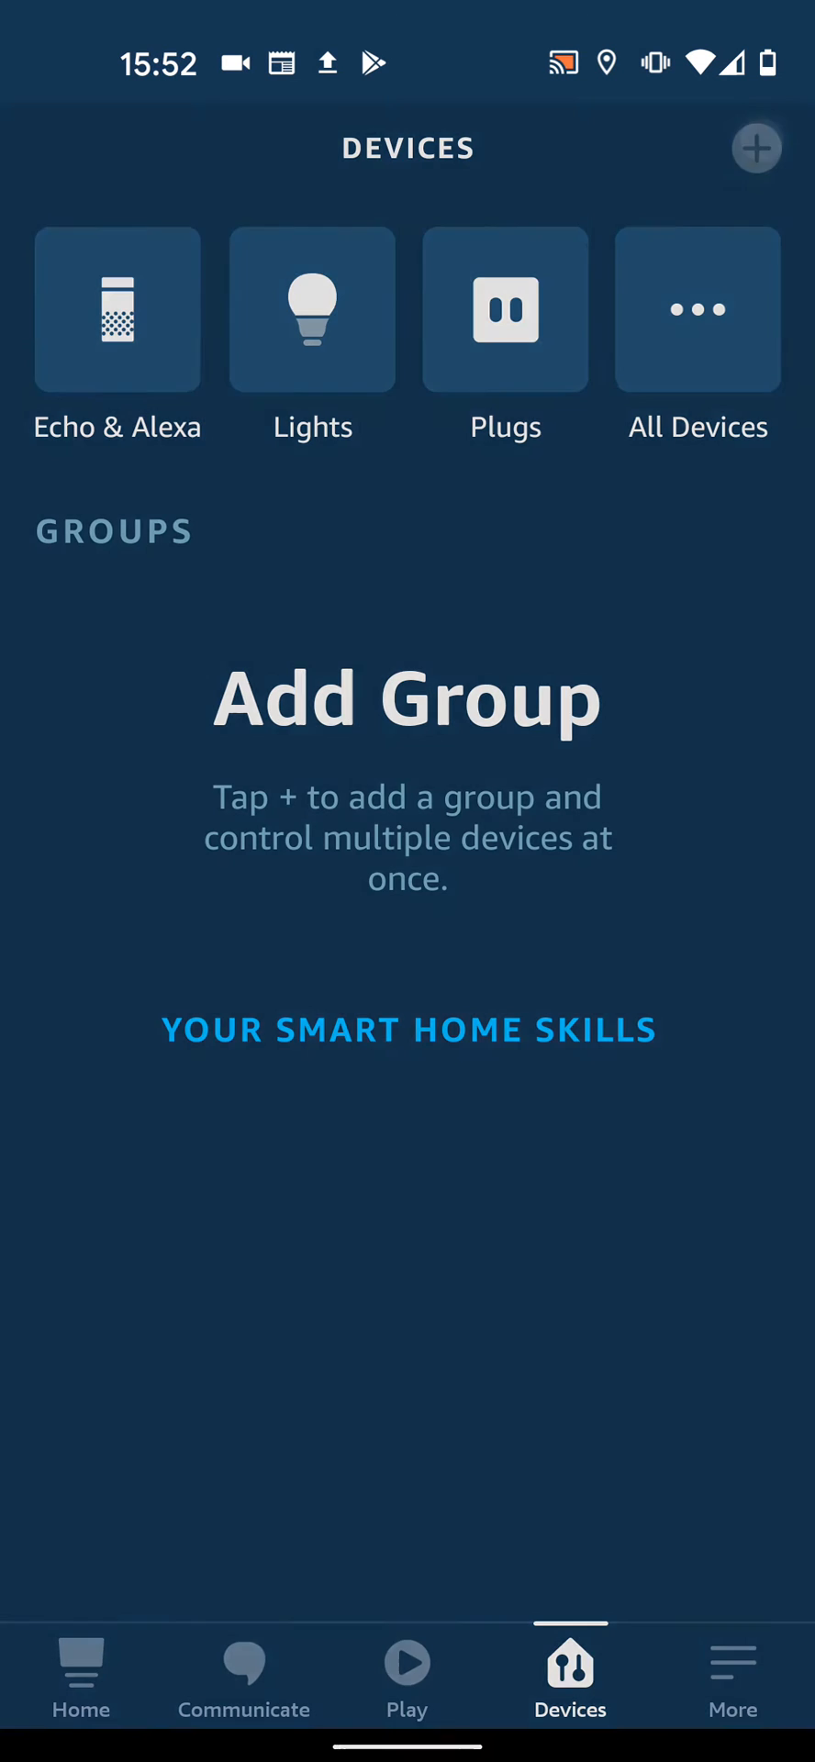
click(758, 148)
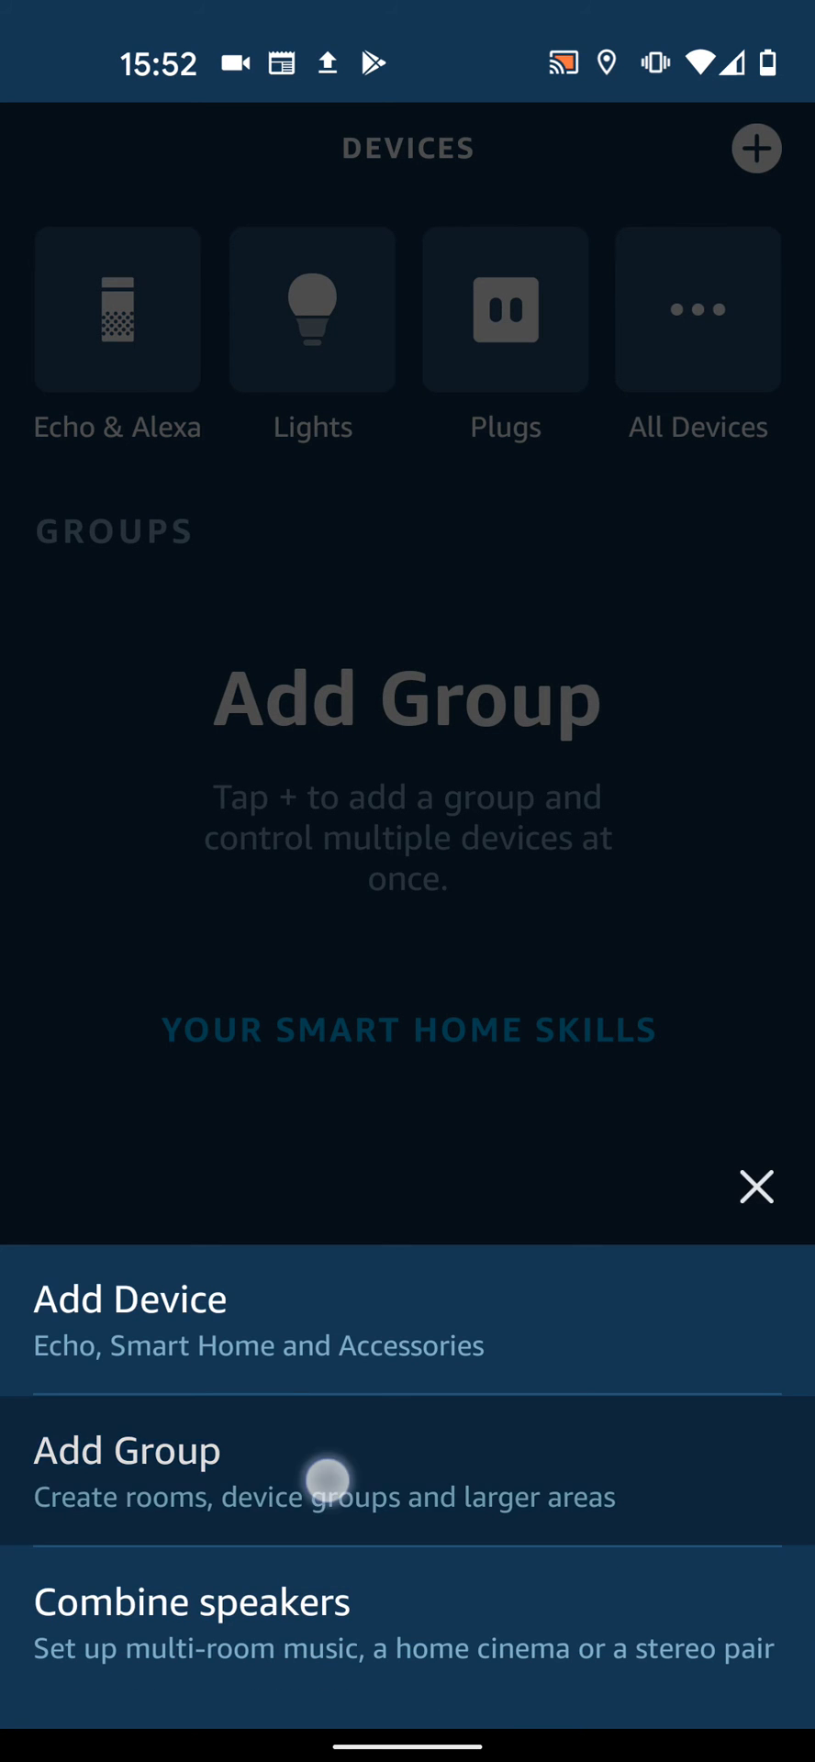
click(128, 1472)
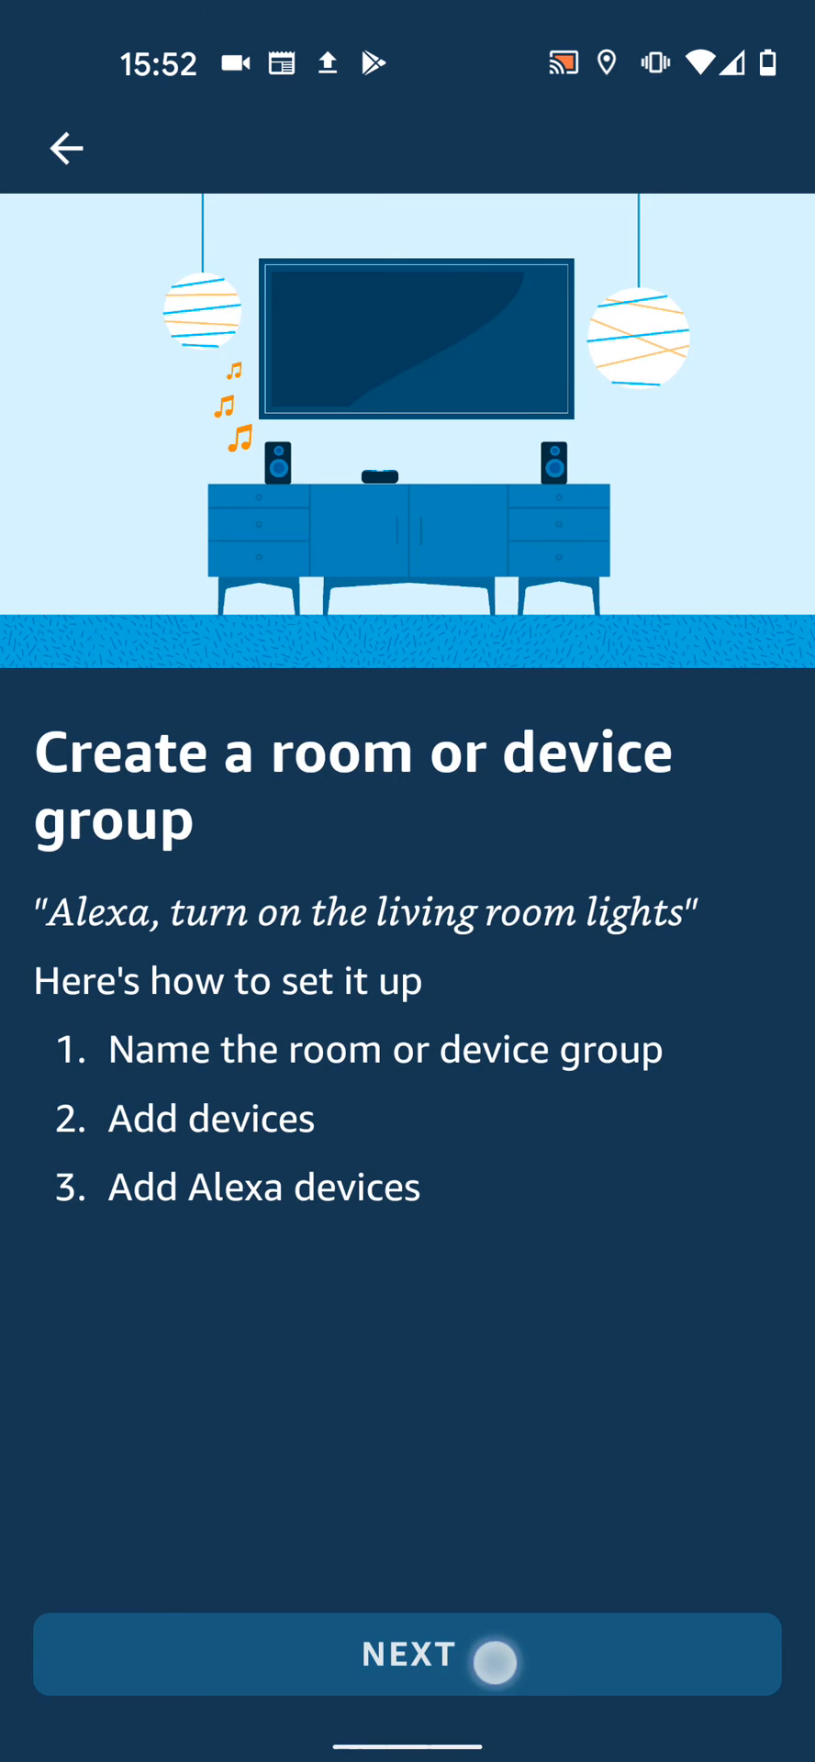
Name the new group Living room from the preset list.
click(409, 1654)
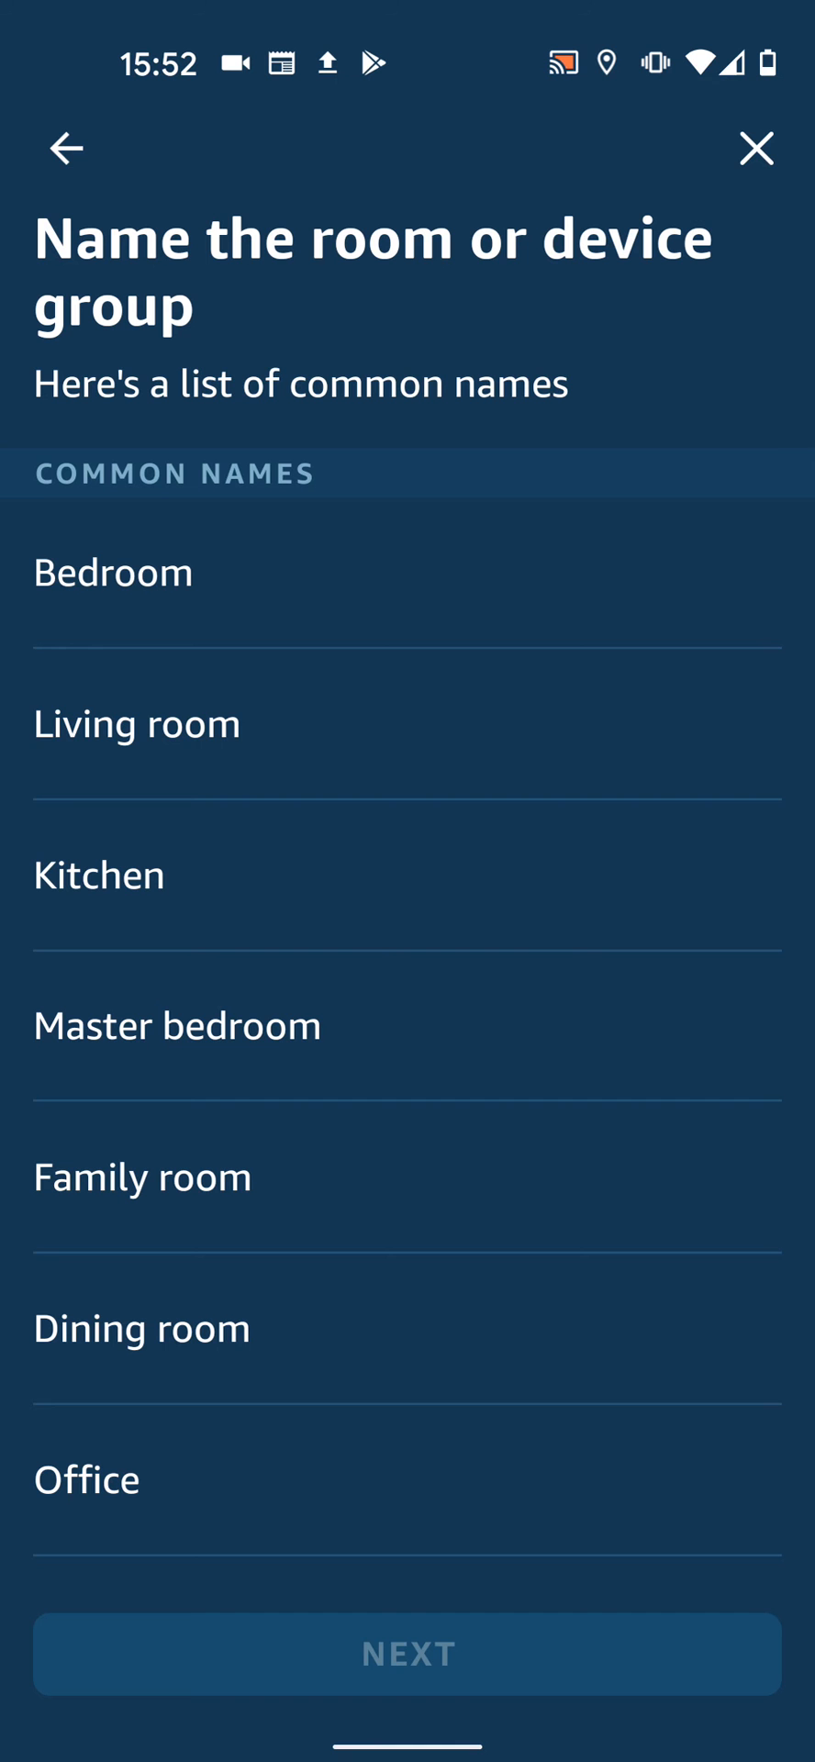
click(136, 723)
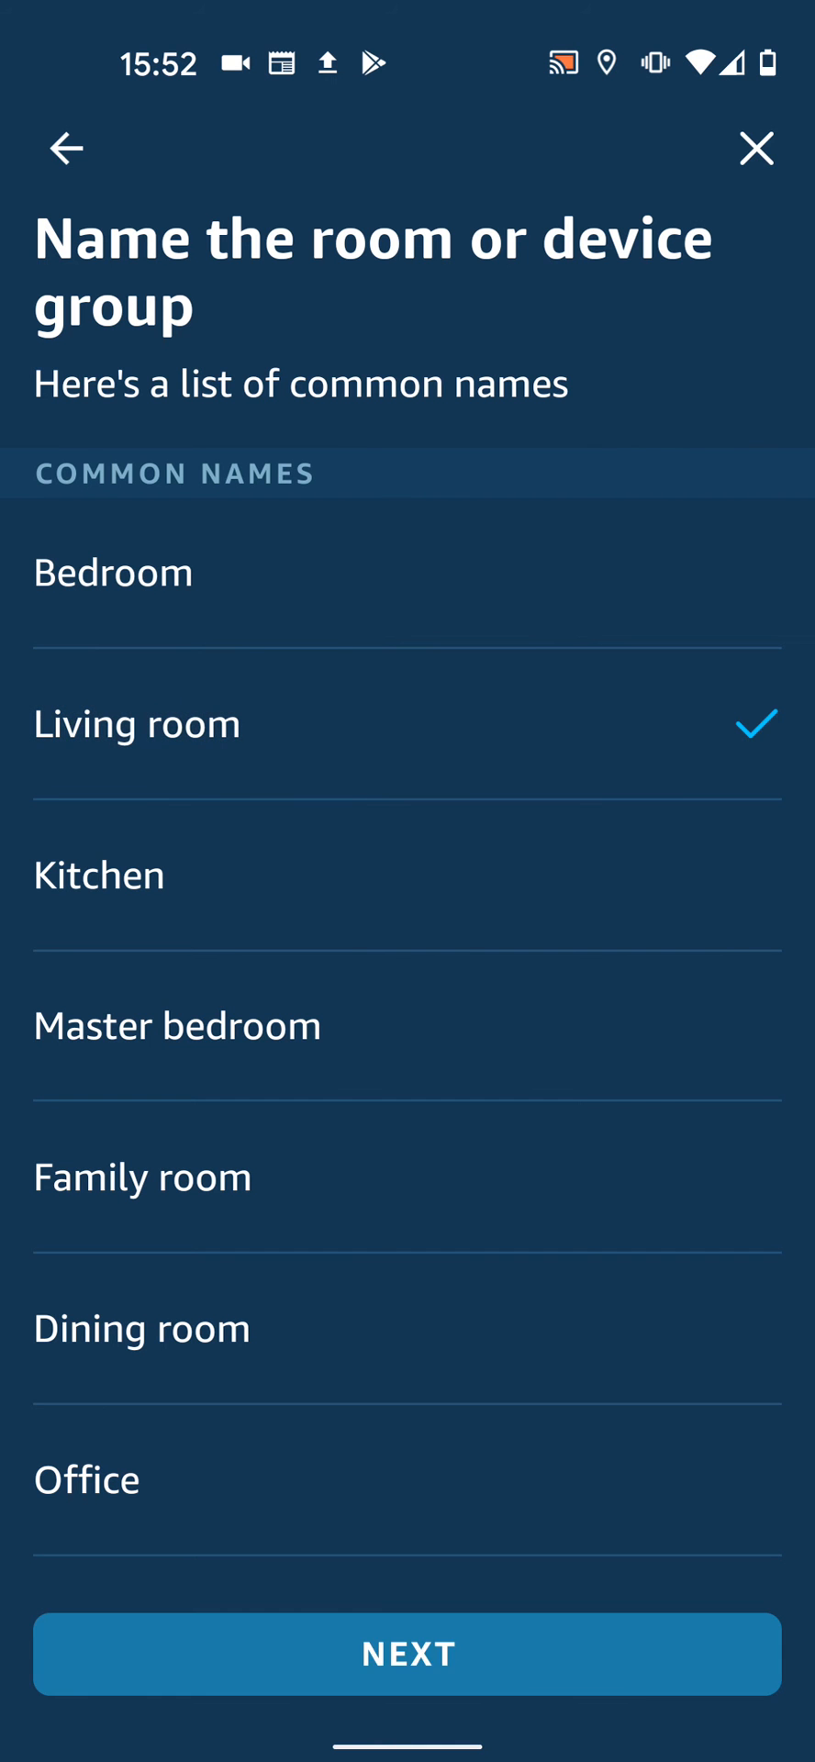
click(407, 1652)
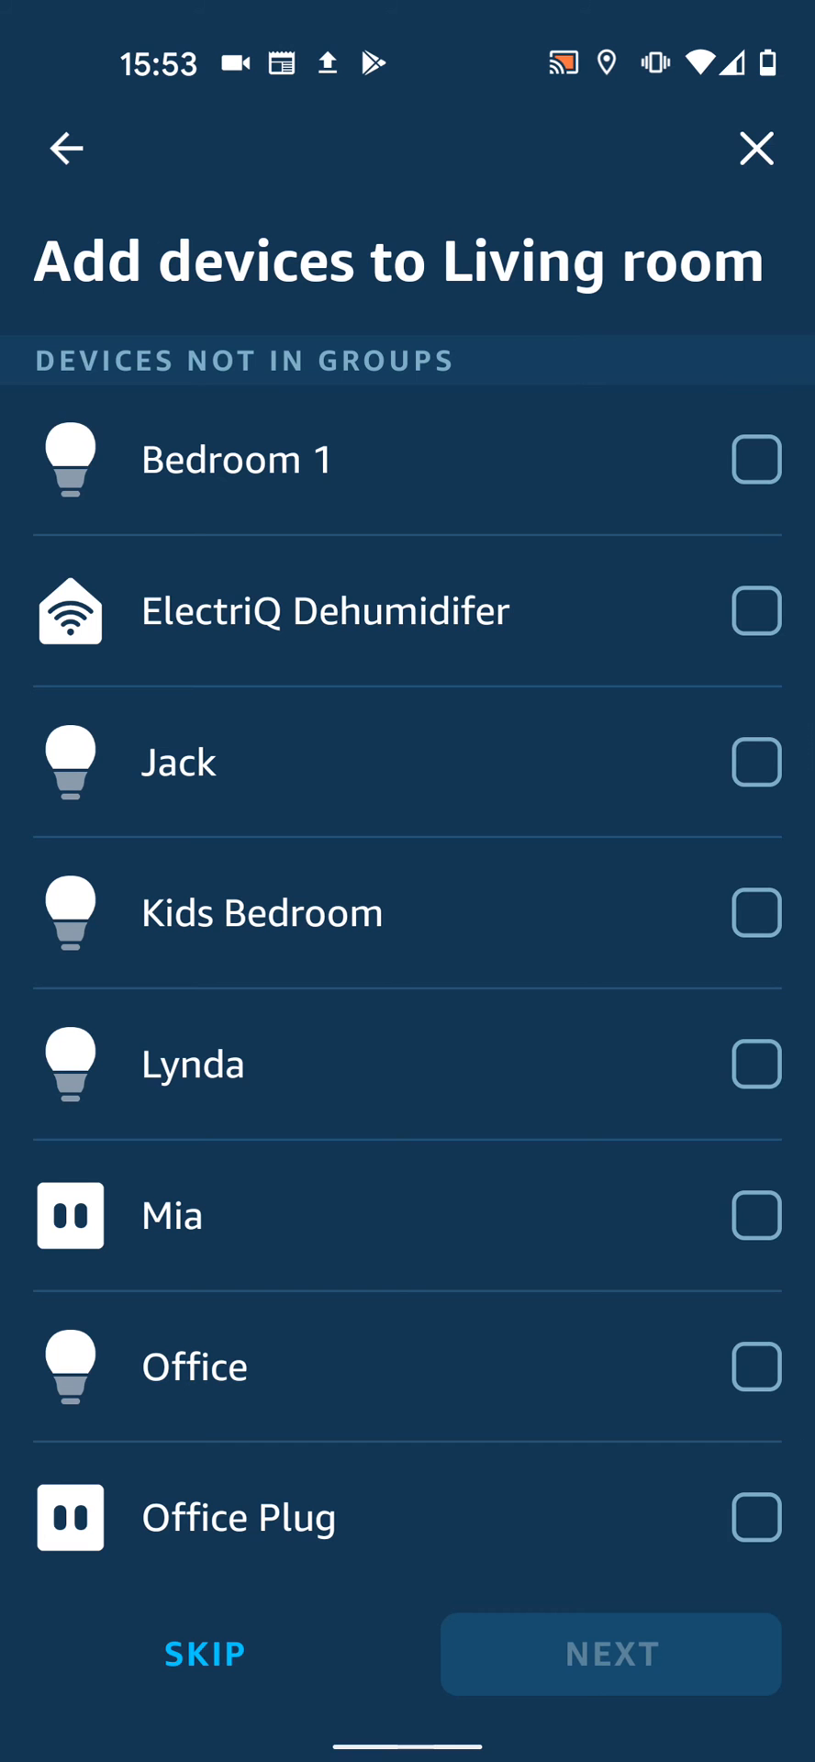
Add the Jack and Lynda lights, skip the Alexa device, and finish the Living room group.
click(753, 764)
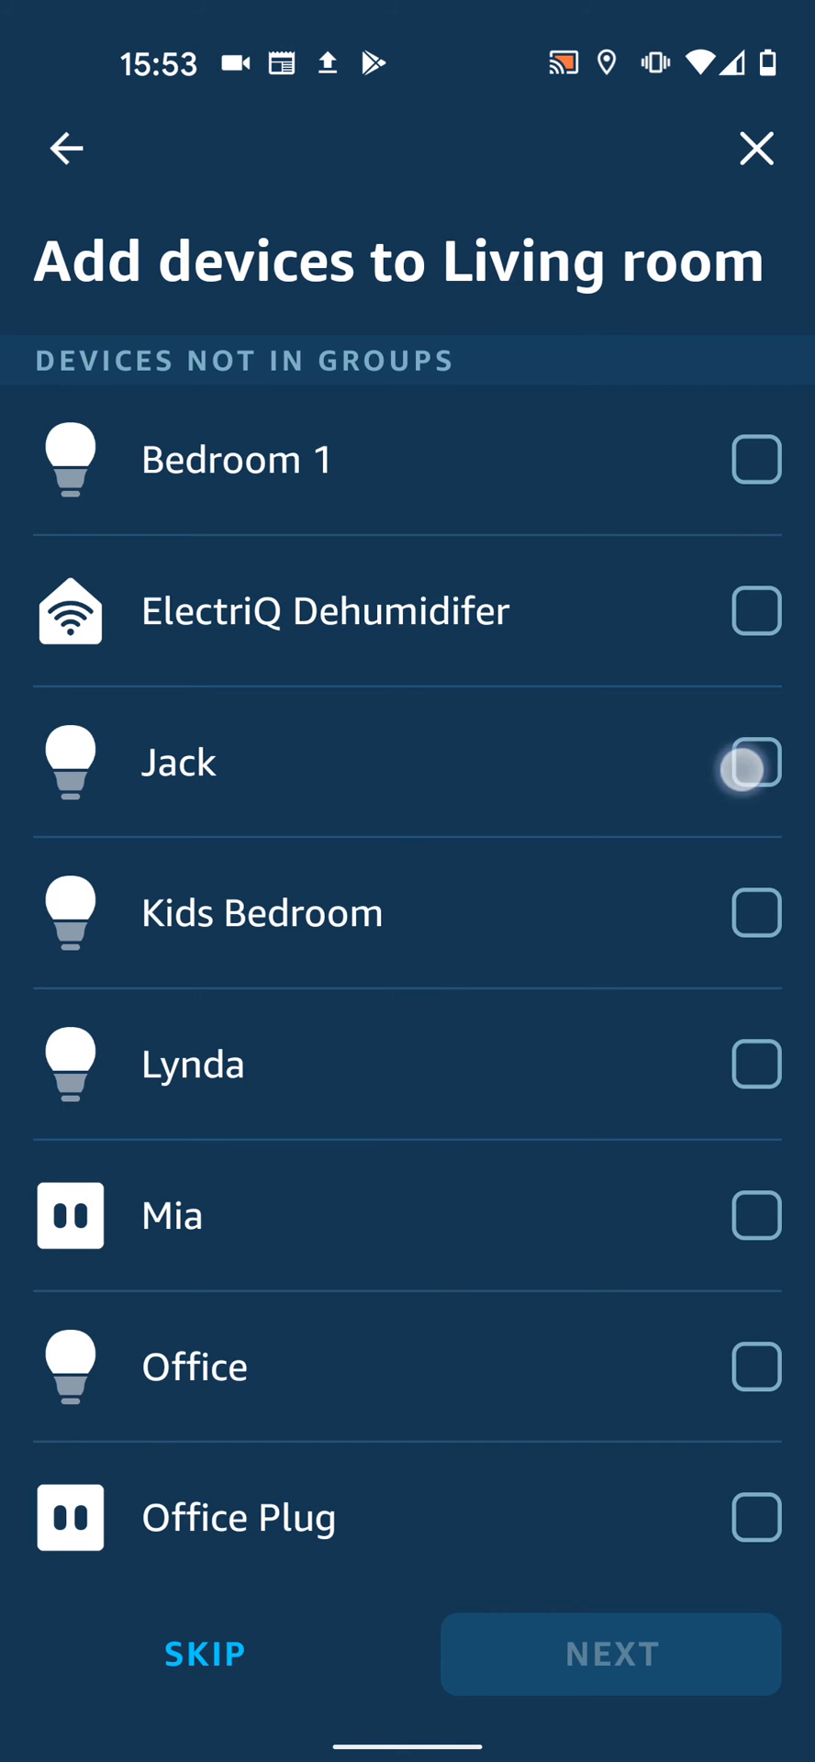
click(757, 1063)
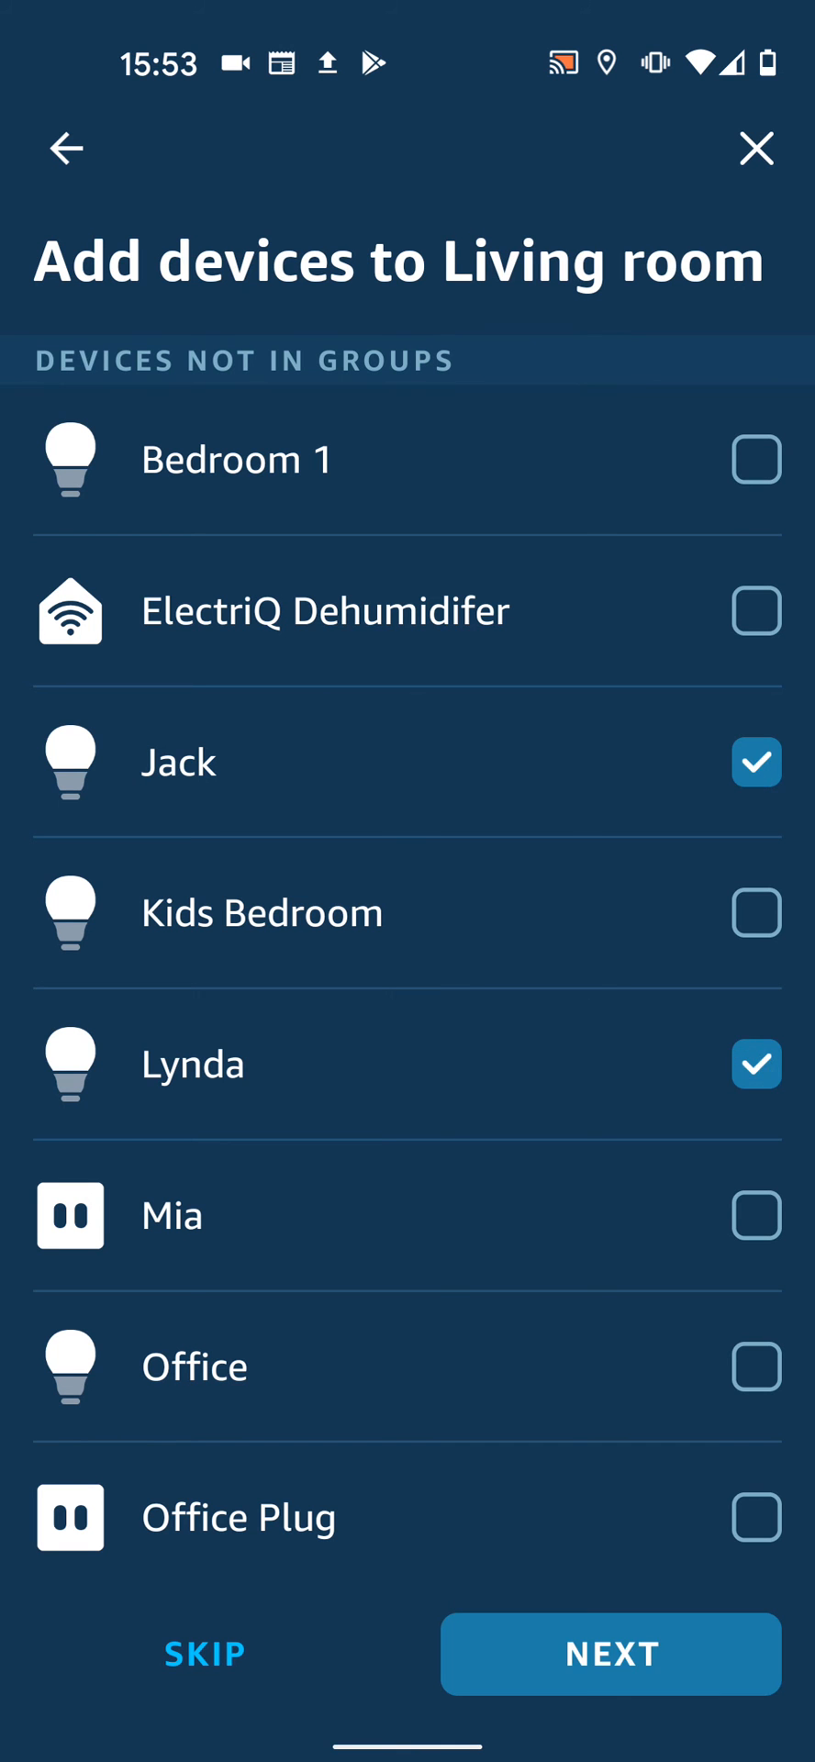
click(611, 1654)
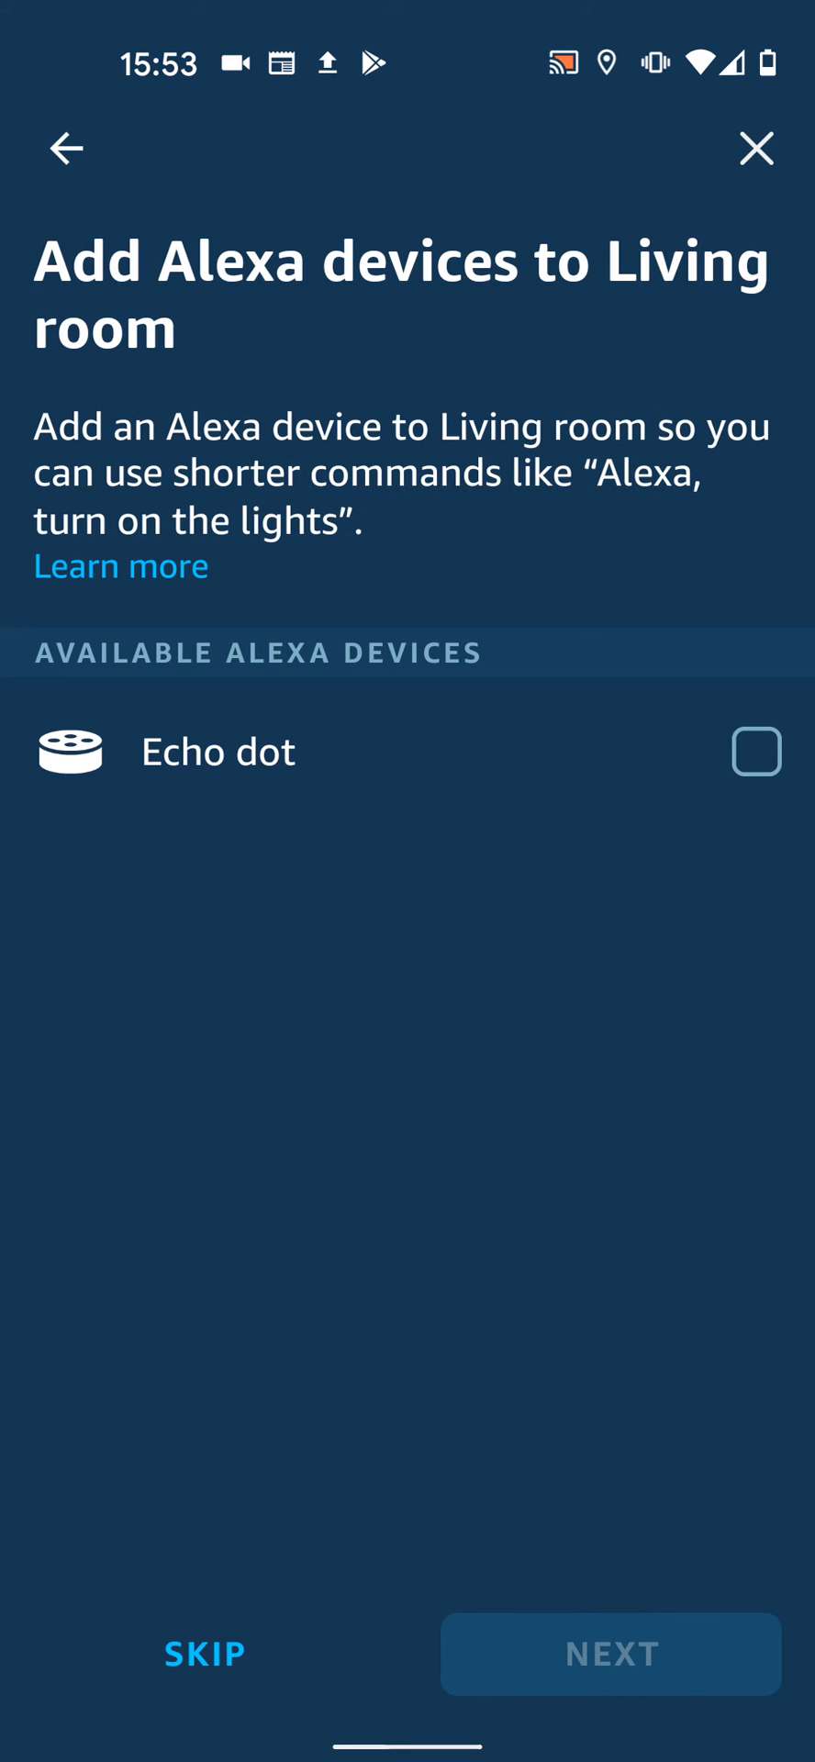
click(206, 1652)
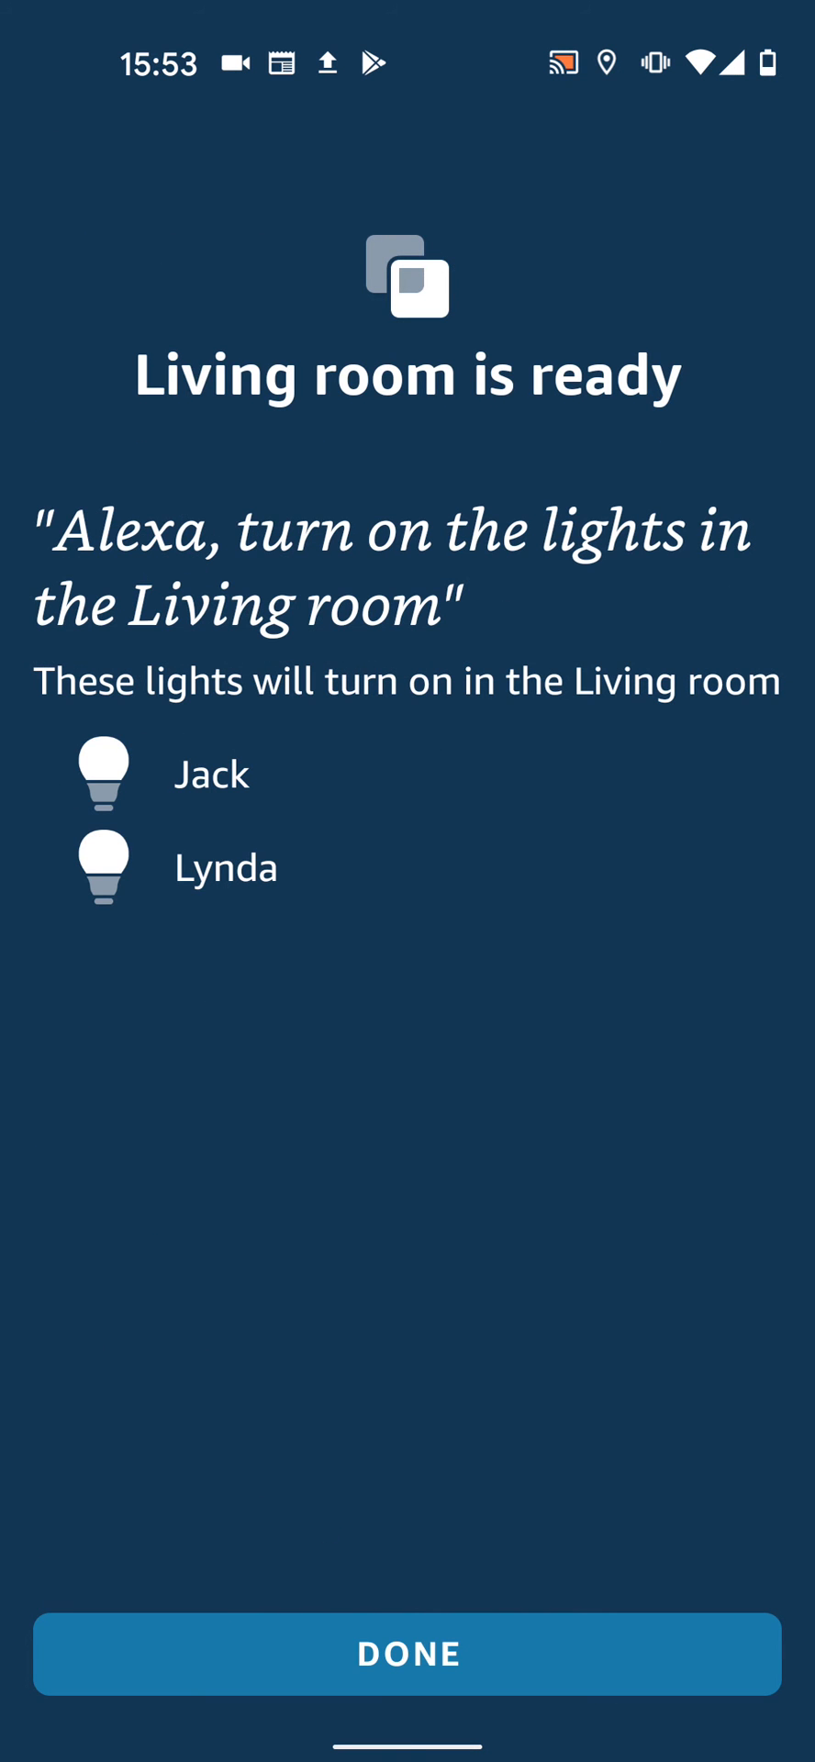
click(408, 1654)
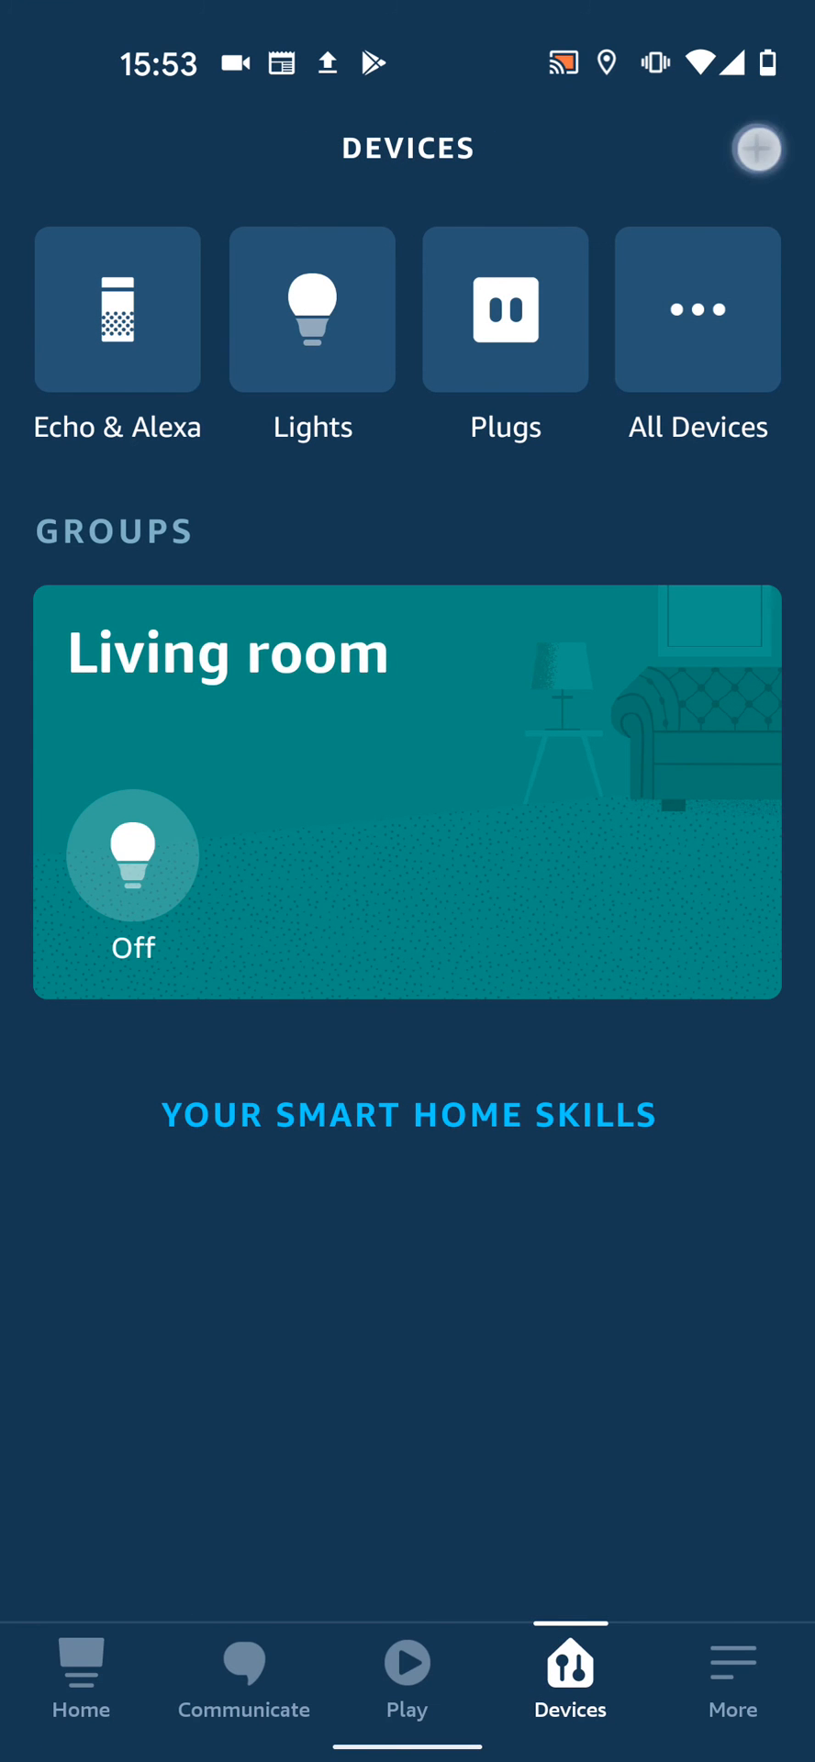
Start another group and name it Kitchen.
click(758, 149)
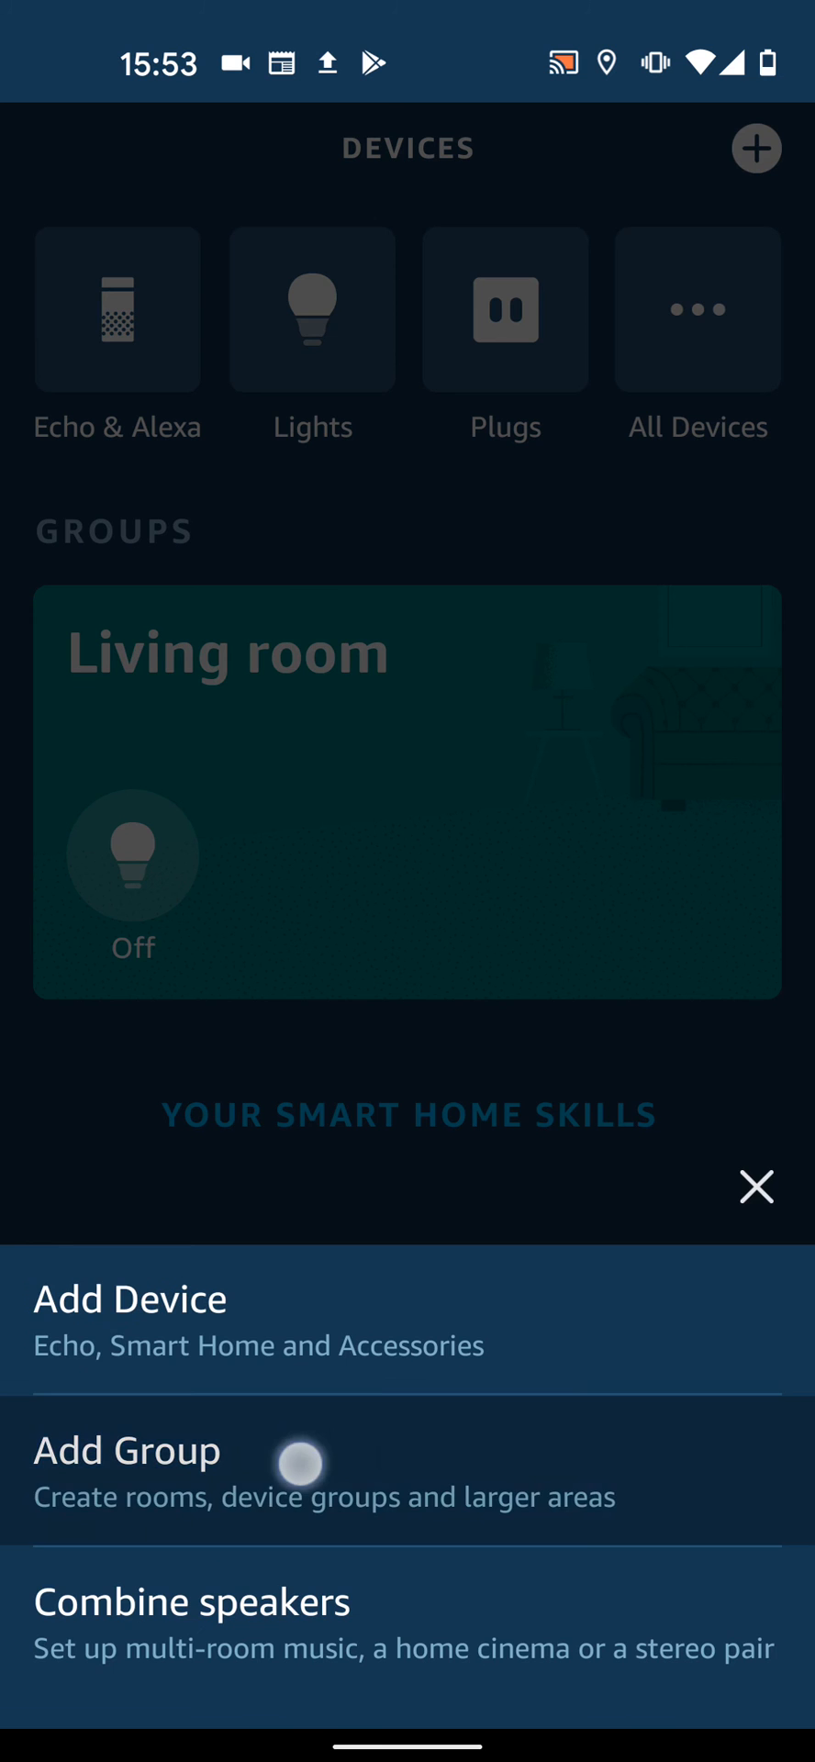
click(298, 1463)
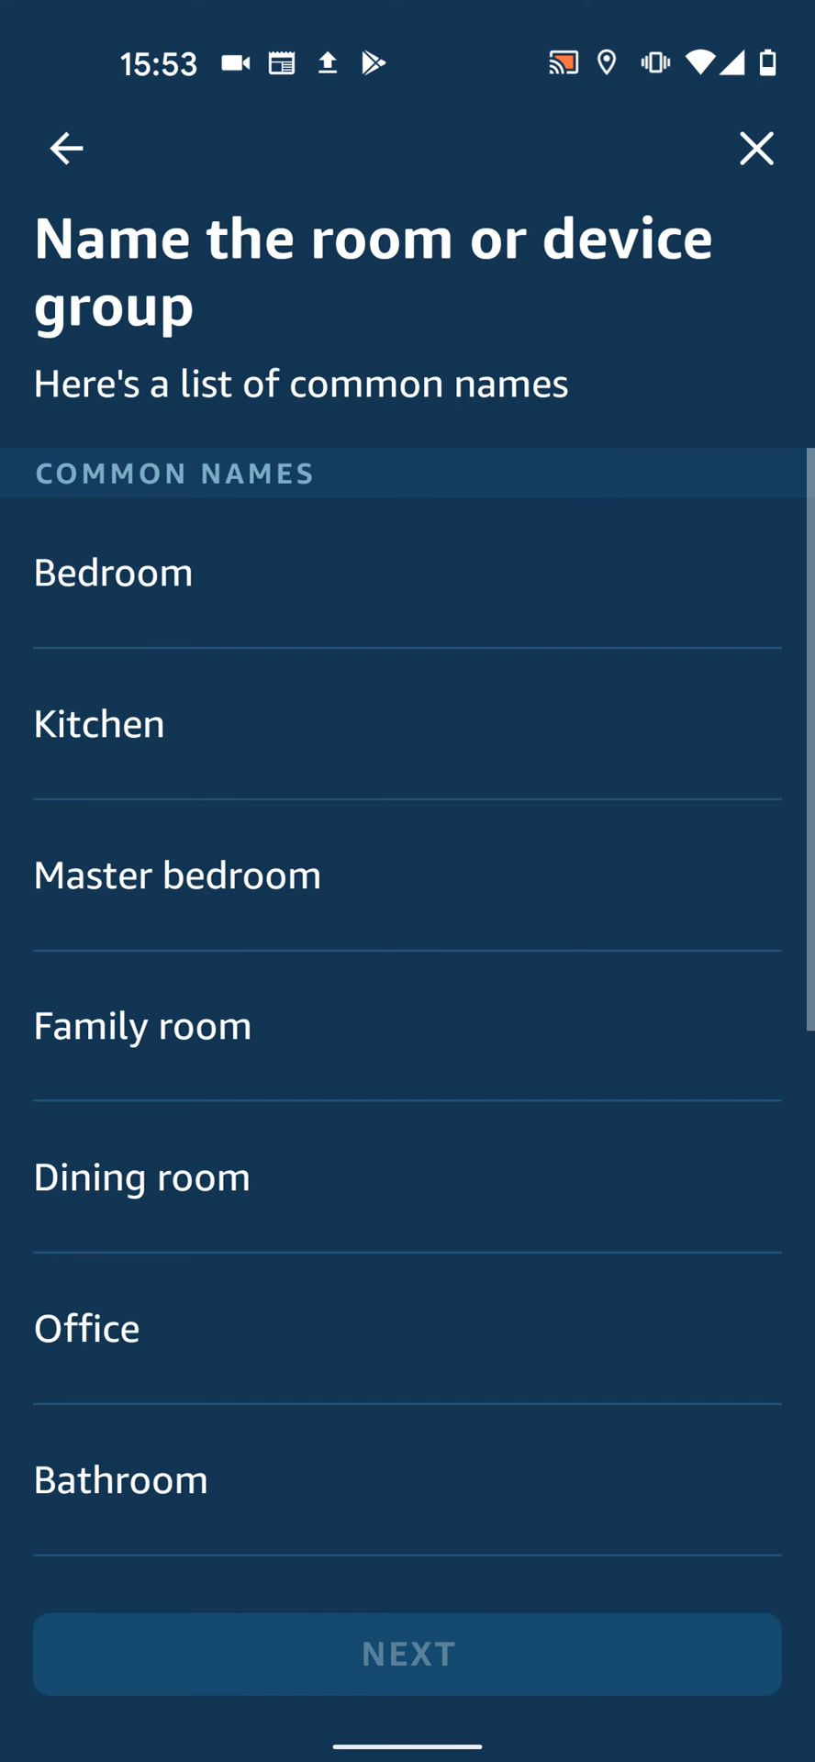
click(100, 723)
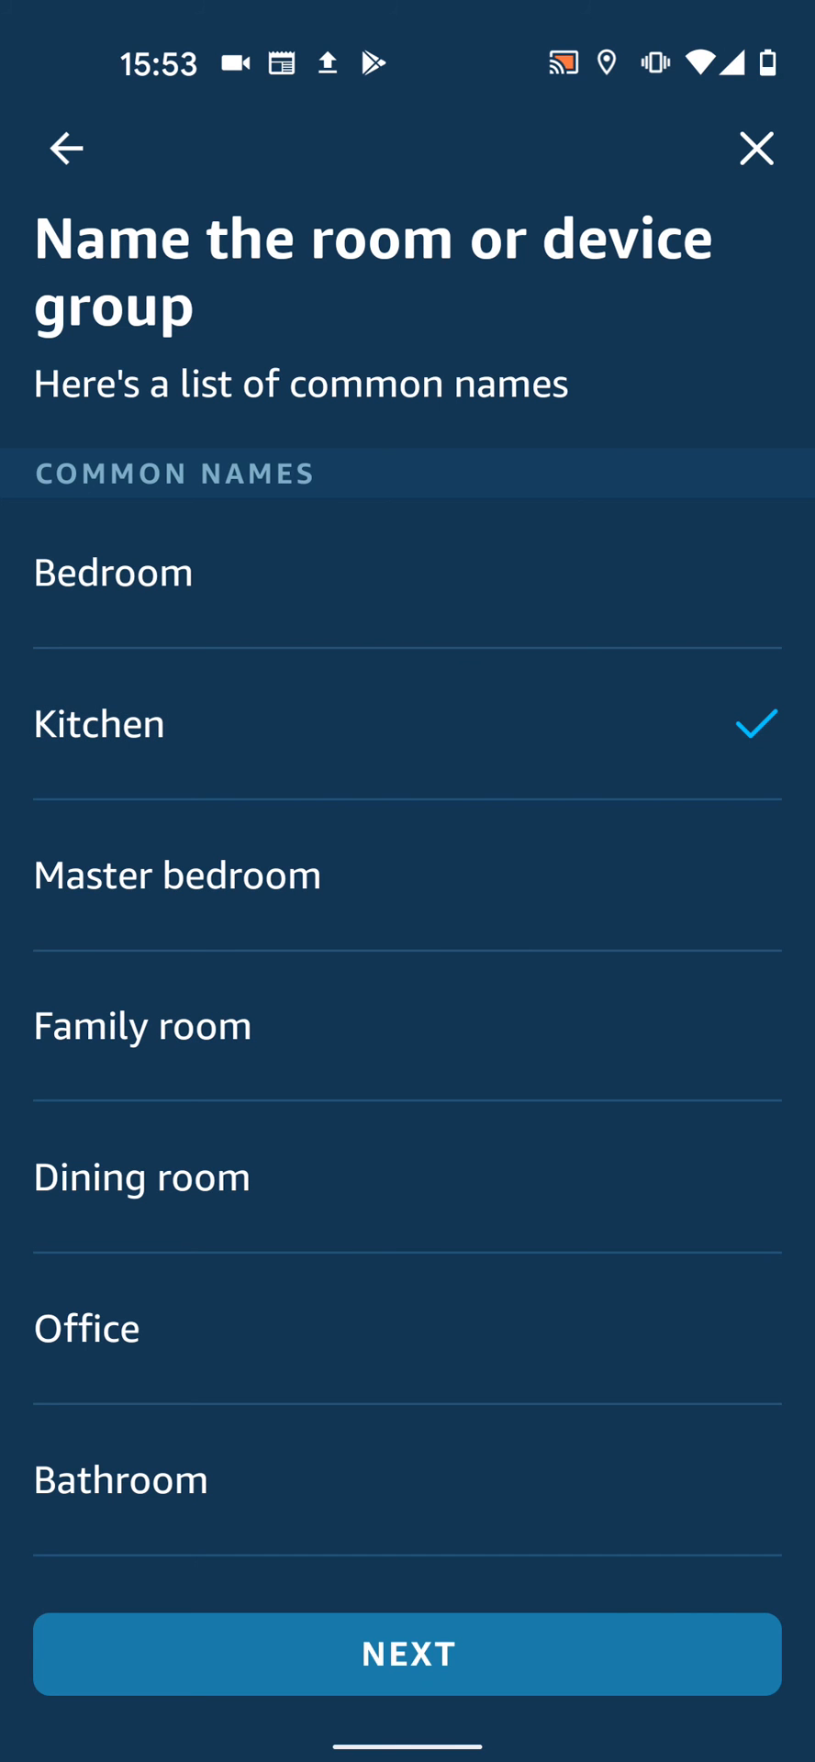
click(408, 1654)
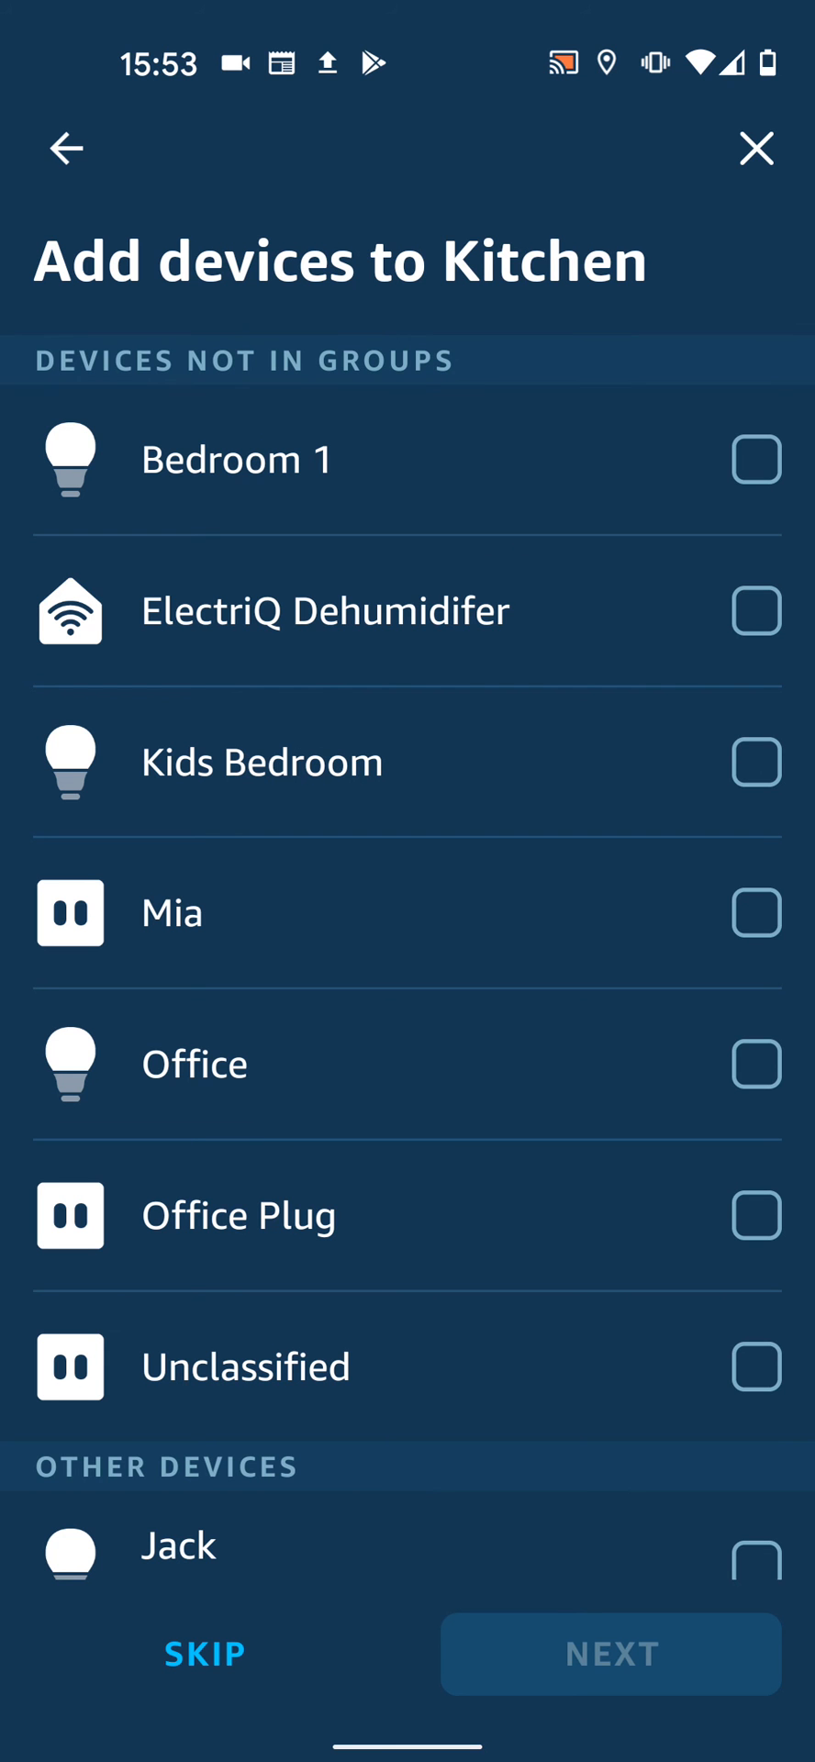
Add the Mia plug and the Echo dot, then finish the Kitchen group.
click(758, 929)
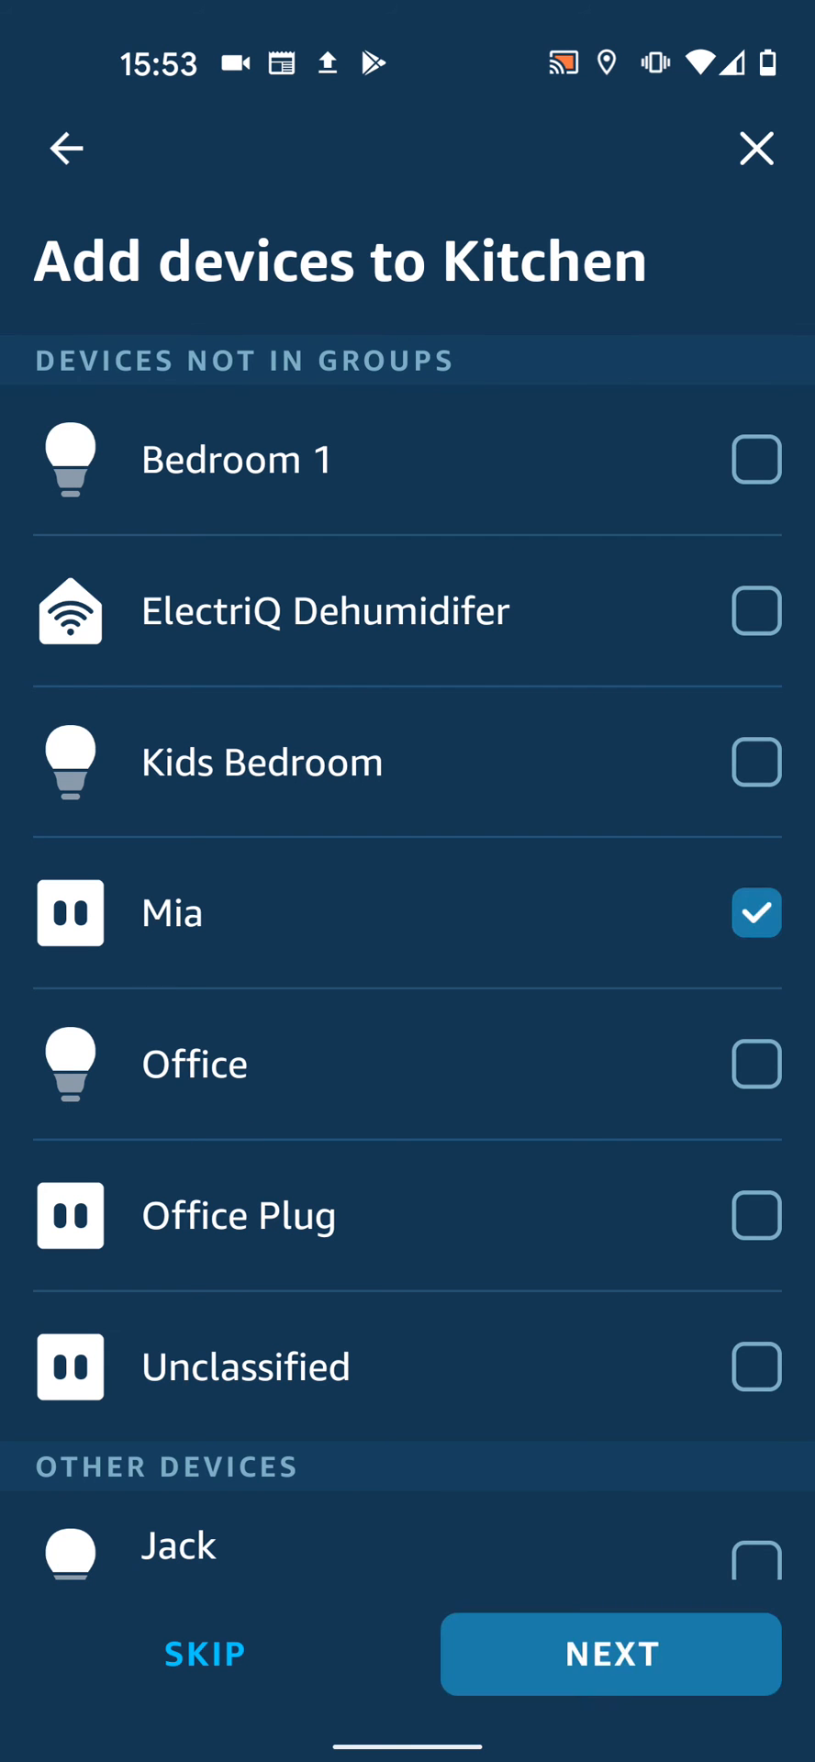
click(611, 1654)
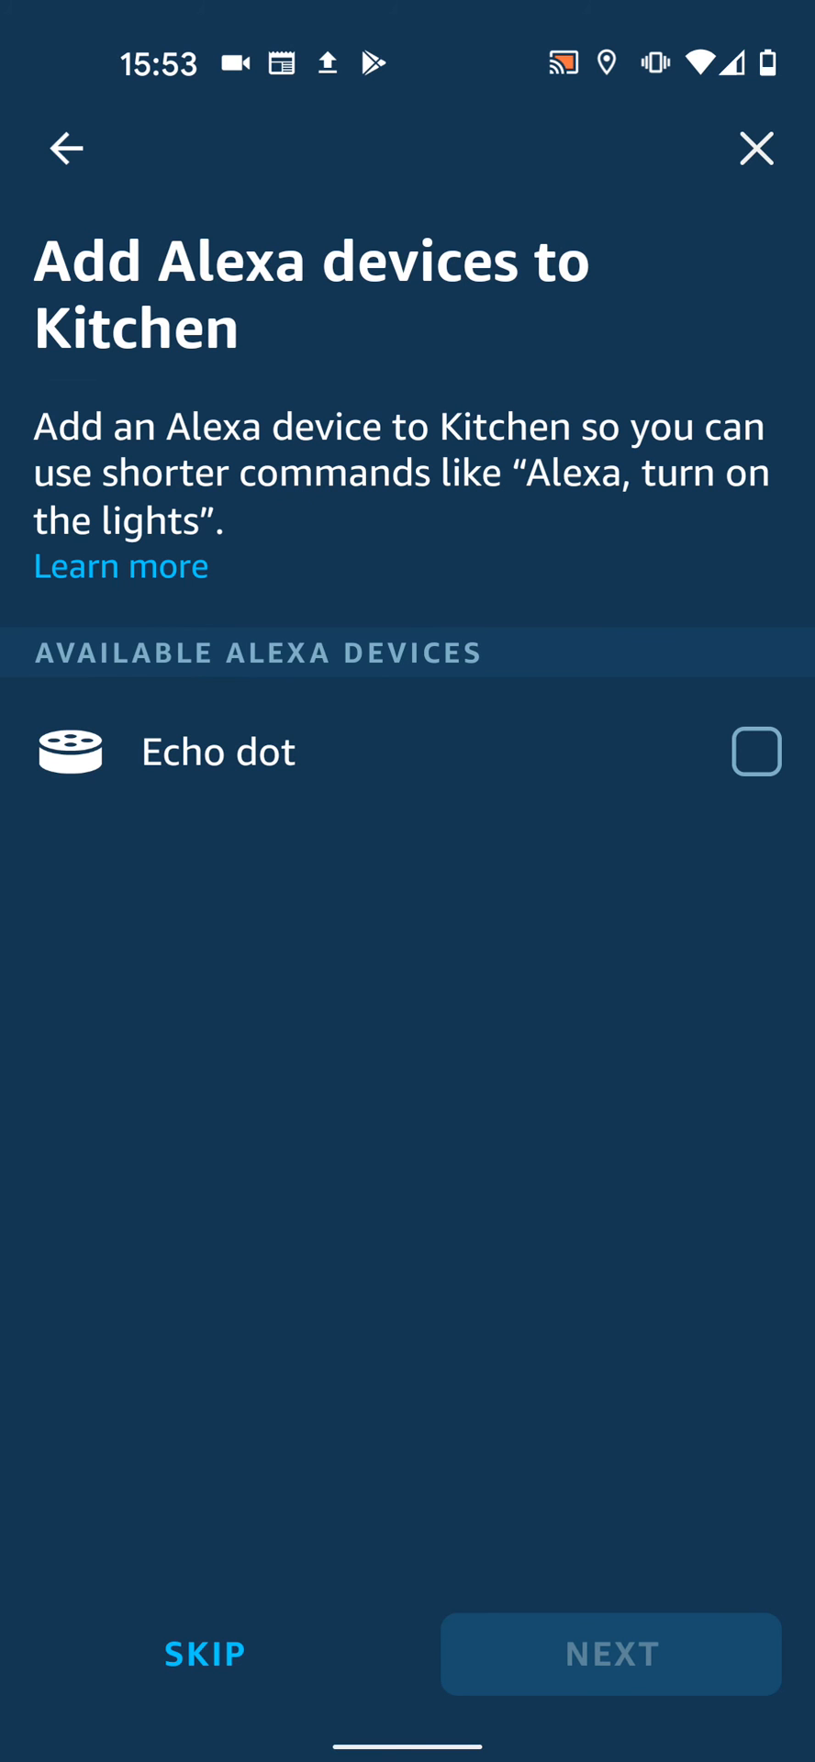
click(758, 753)
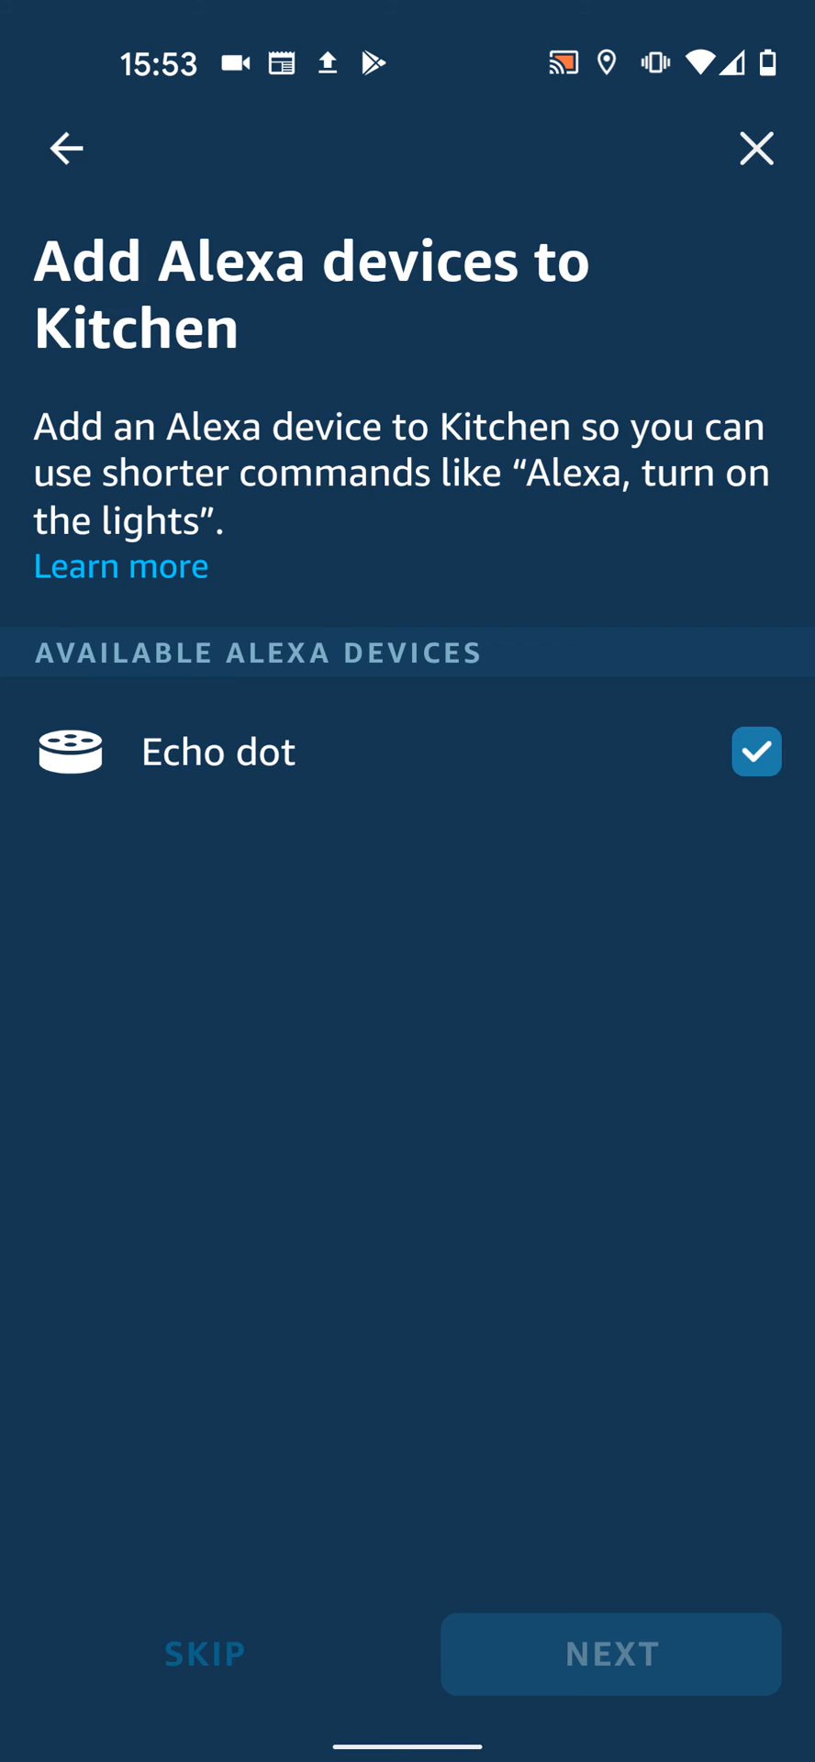
click(611, 1654)
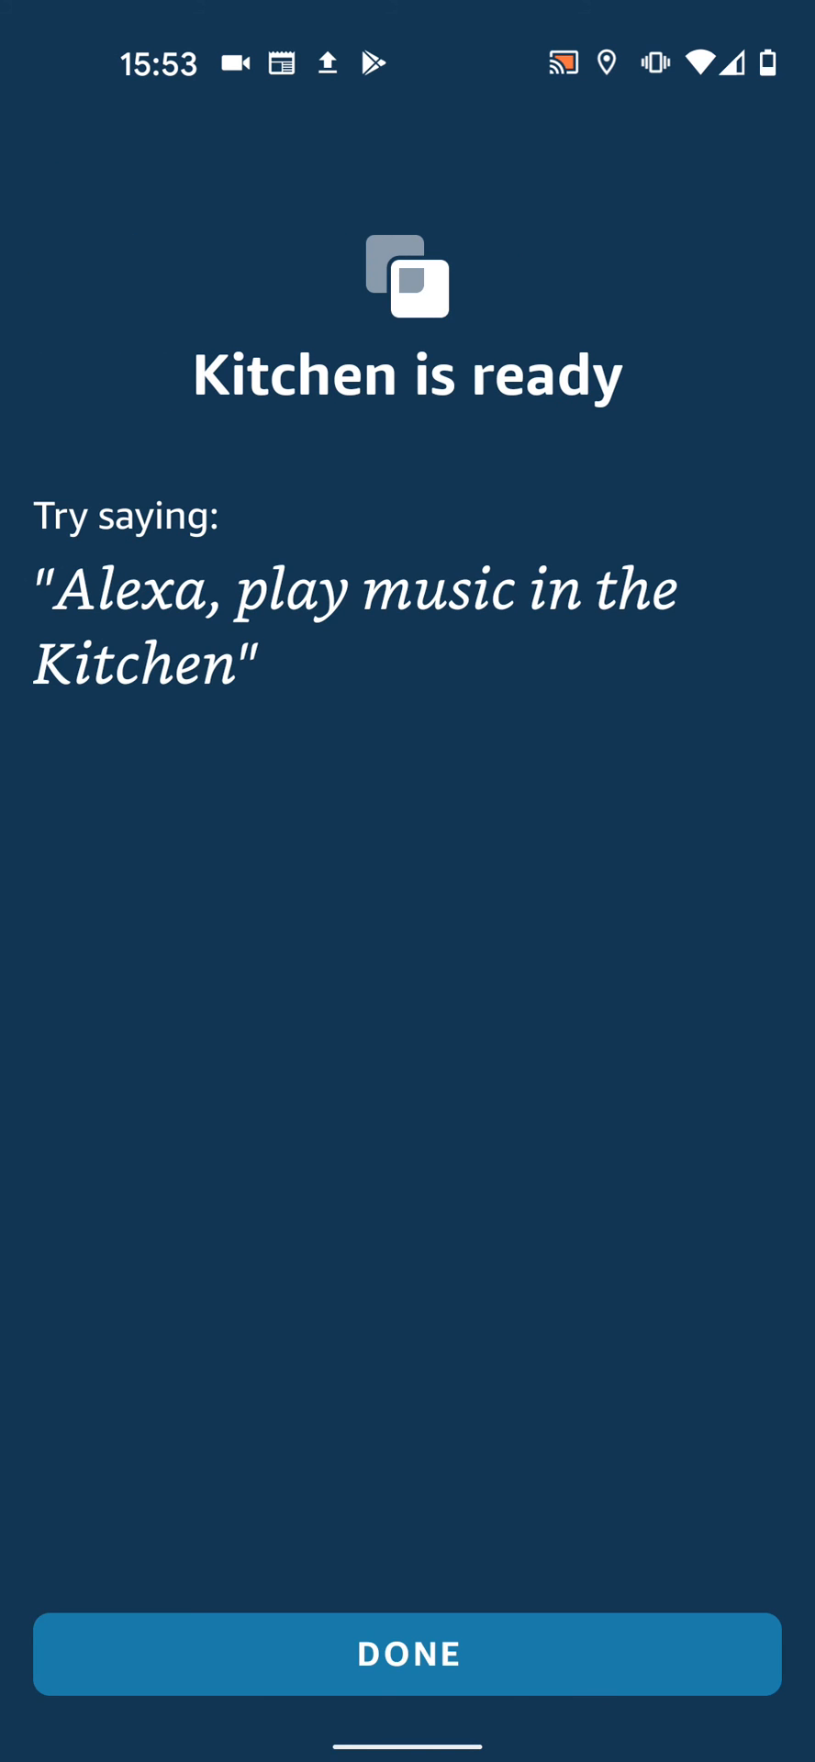
click(407, 1654)
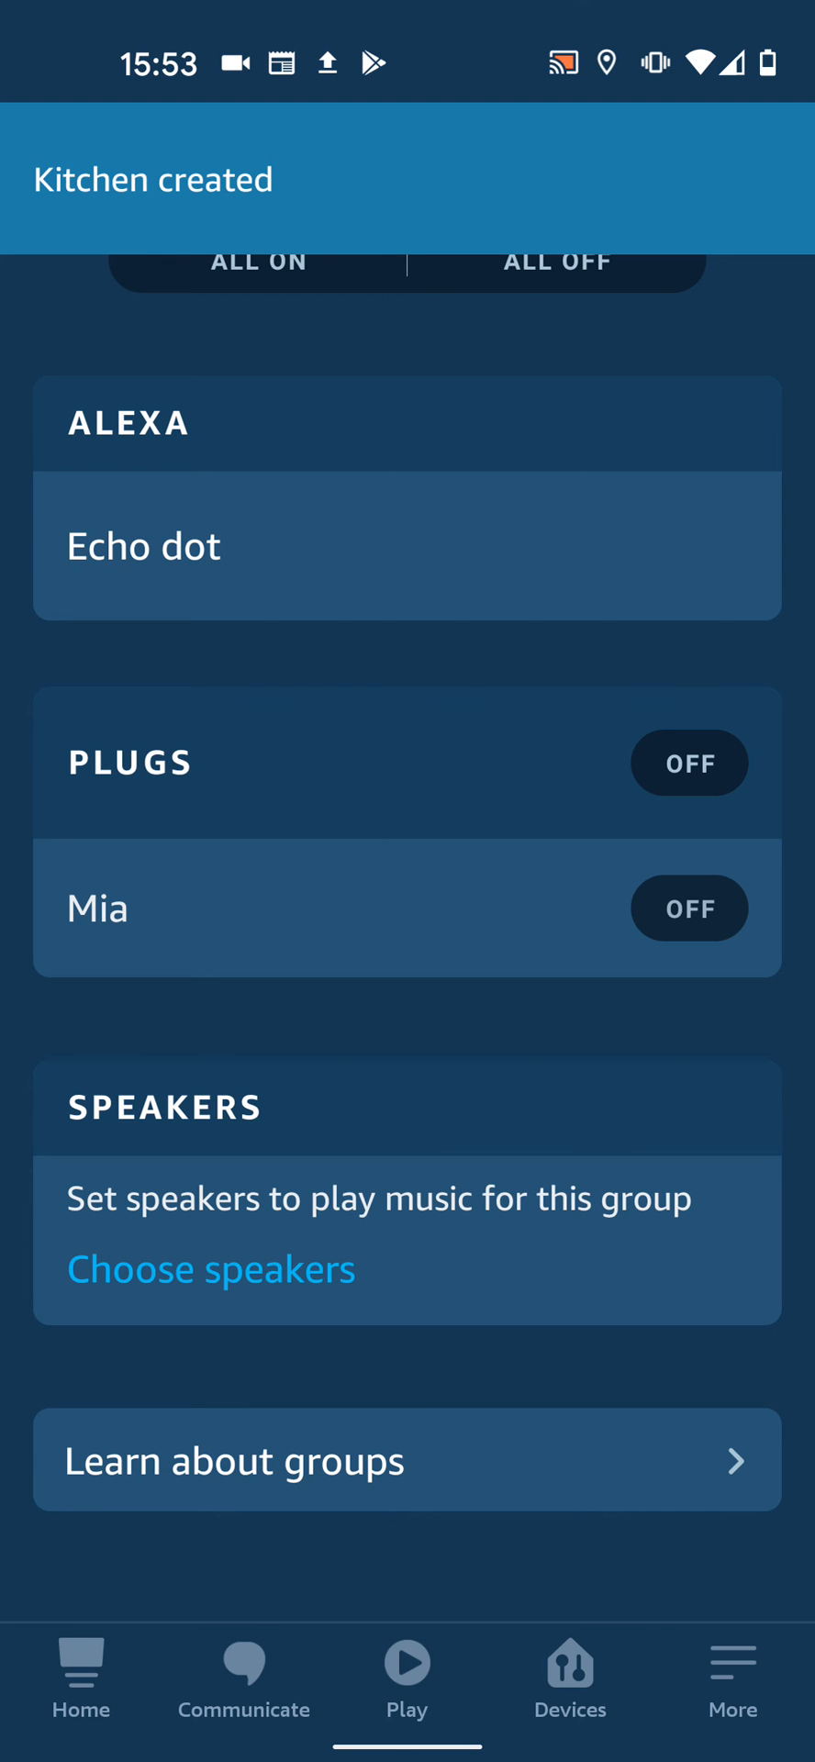
Return to Devices and start Add Group to reach Combine rooms or groups.
click(570, 1674)
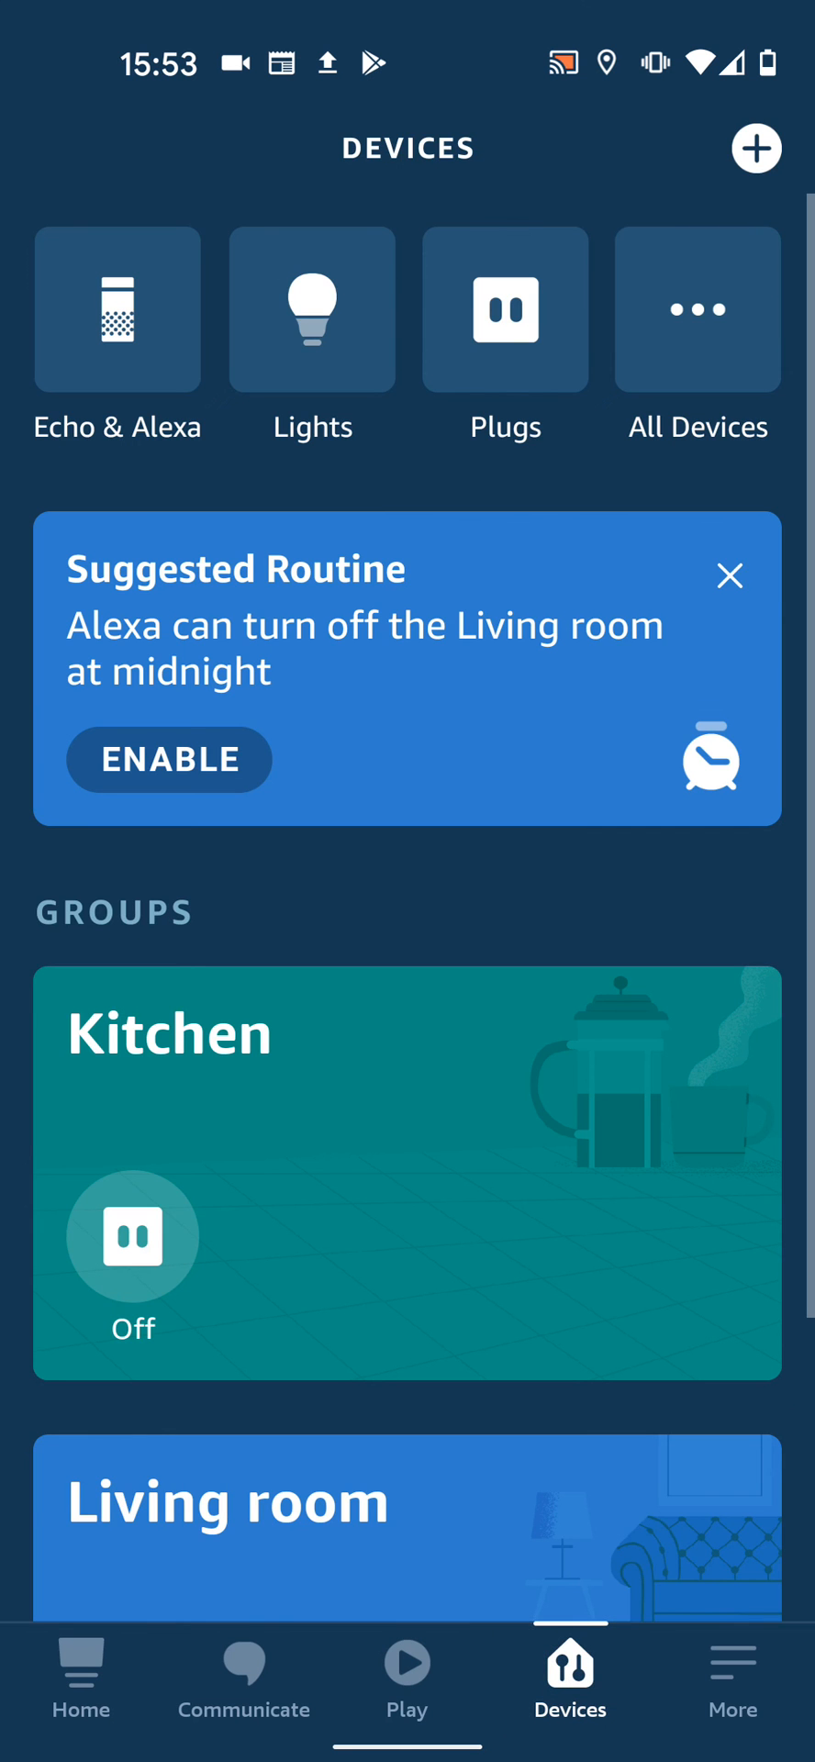
click(758, 149)
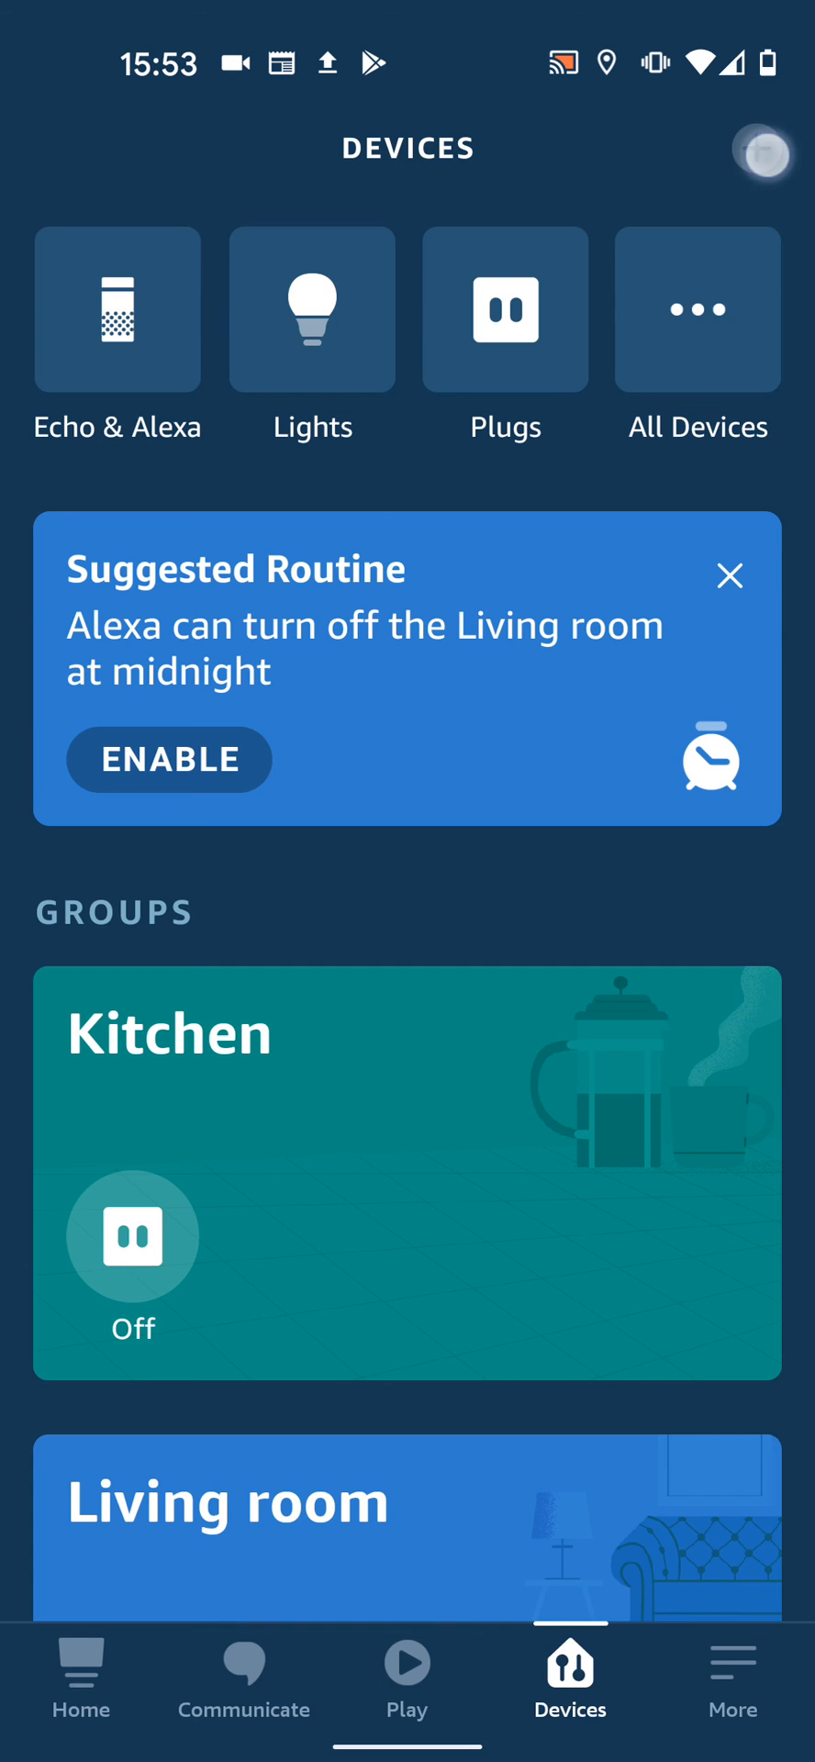
click(769, 152)
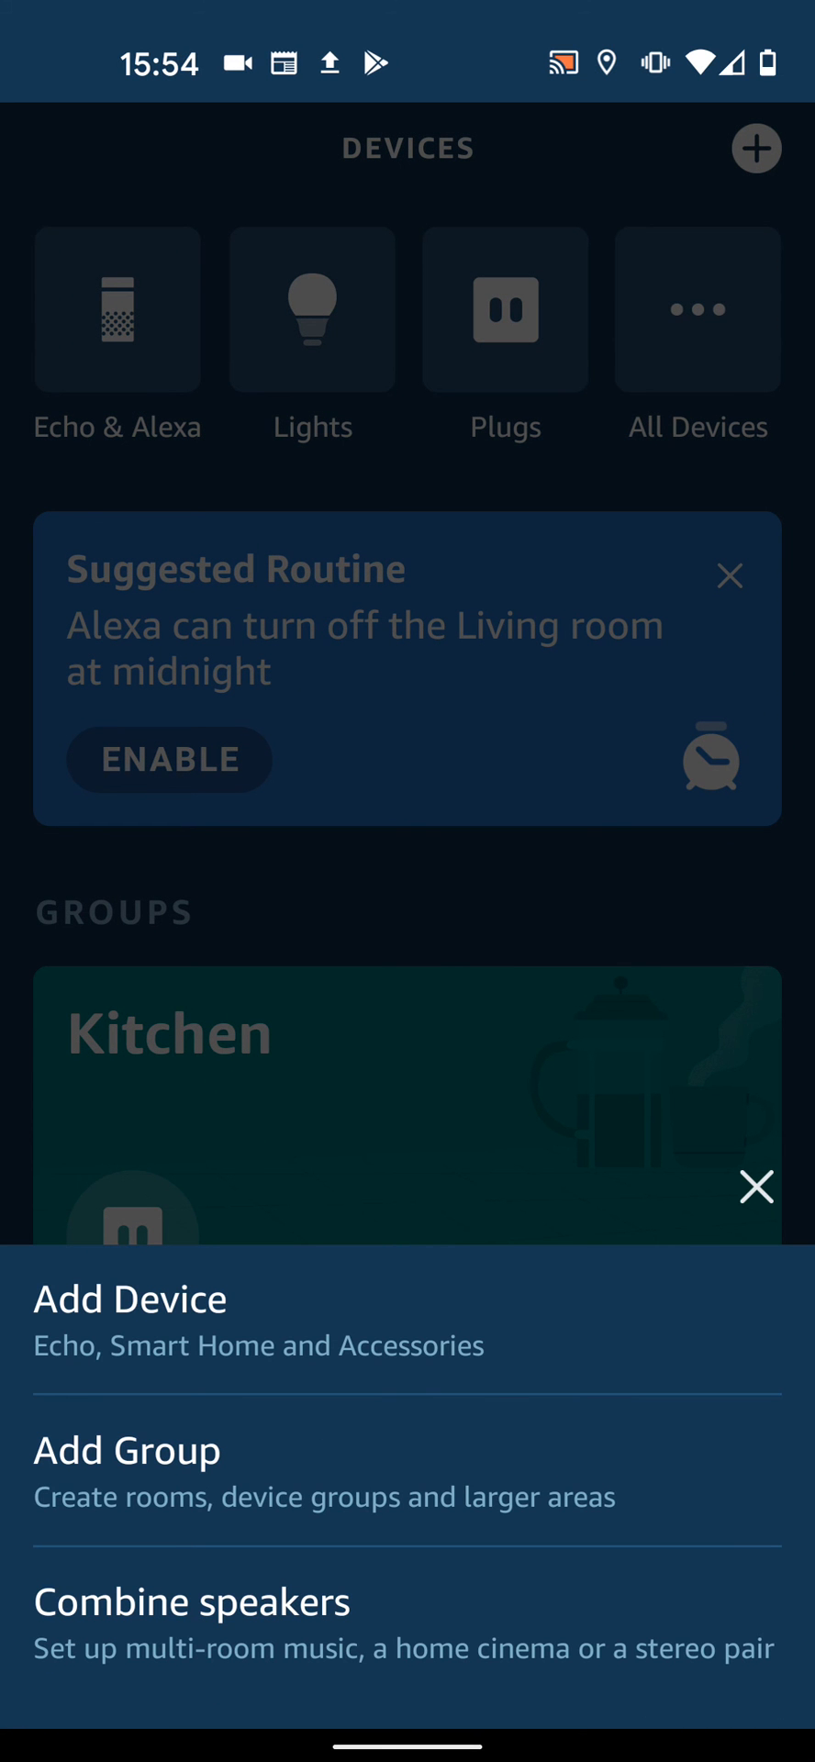
click(127, 1472)
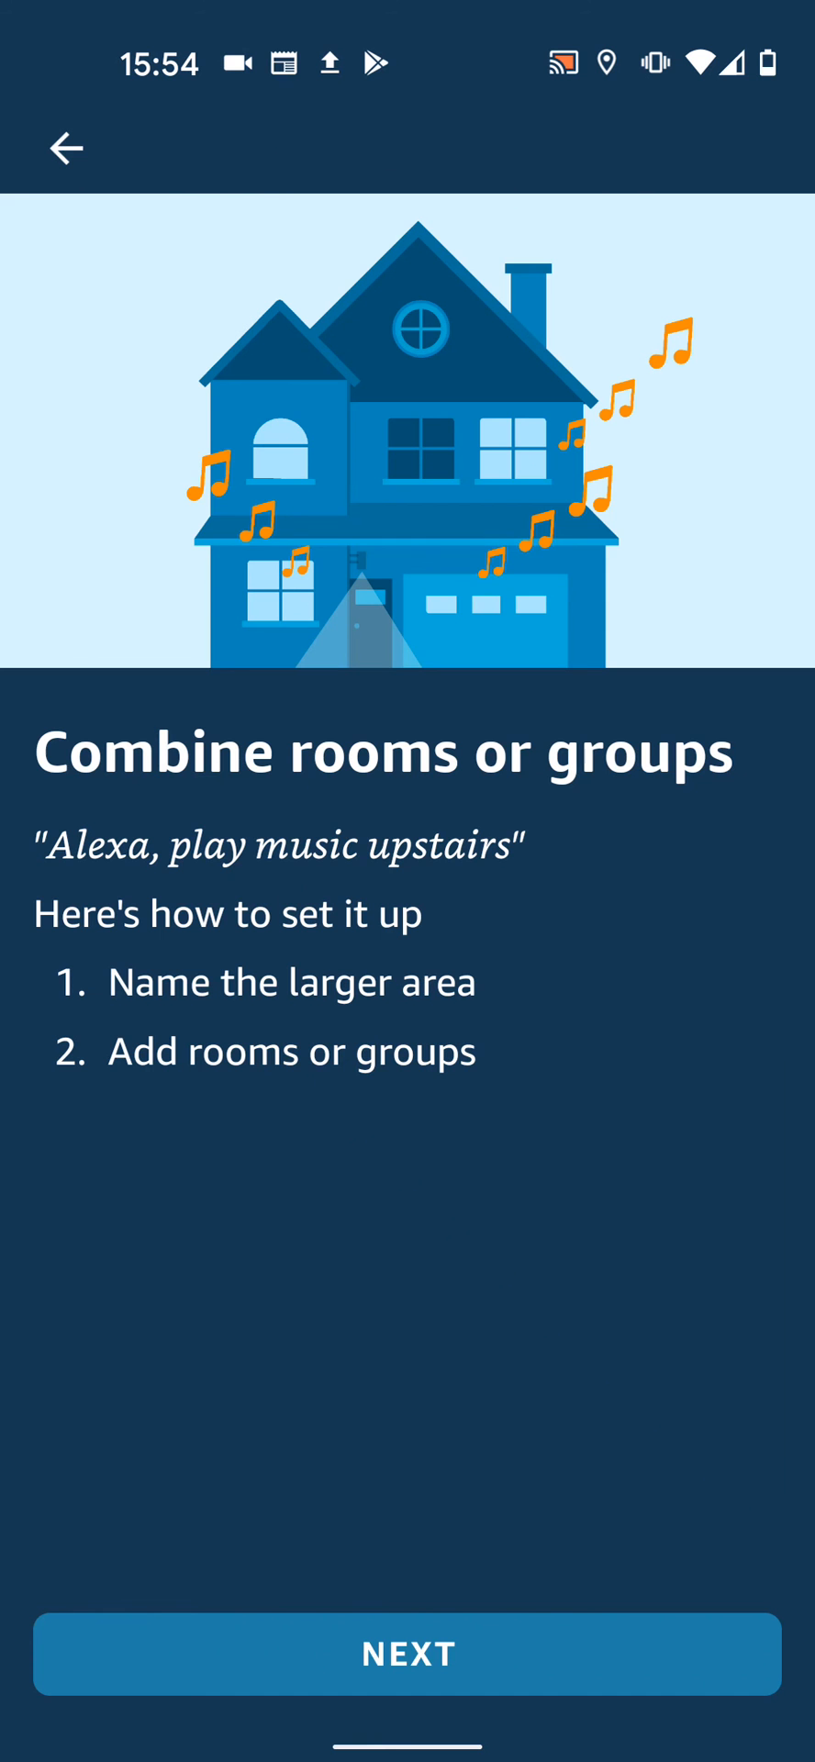
Accept Downstairs as the name of the combined area.
click(408, 1654)
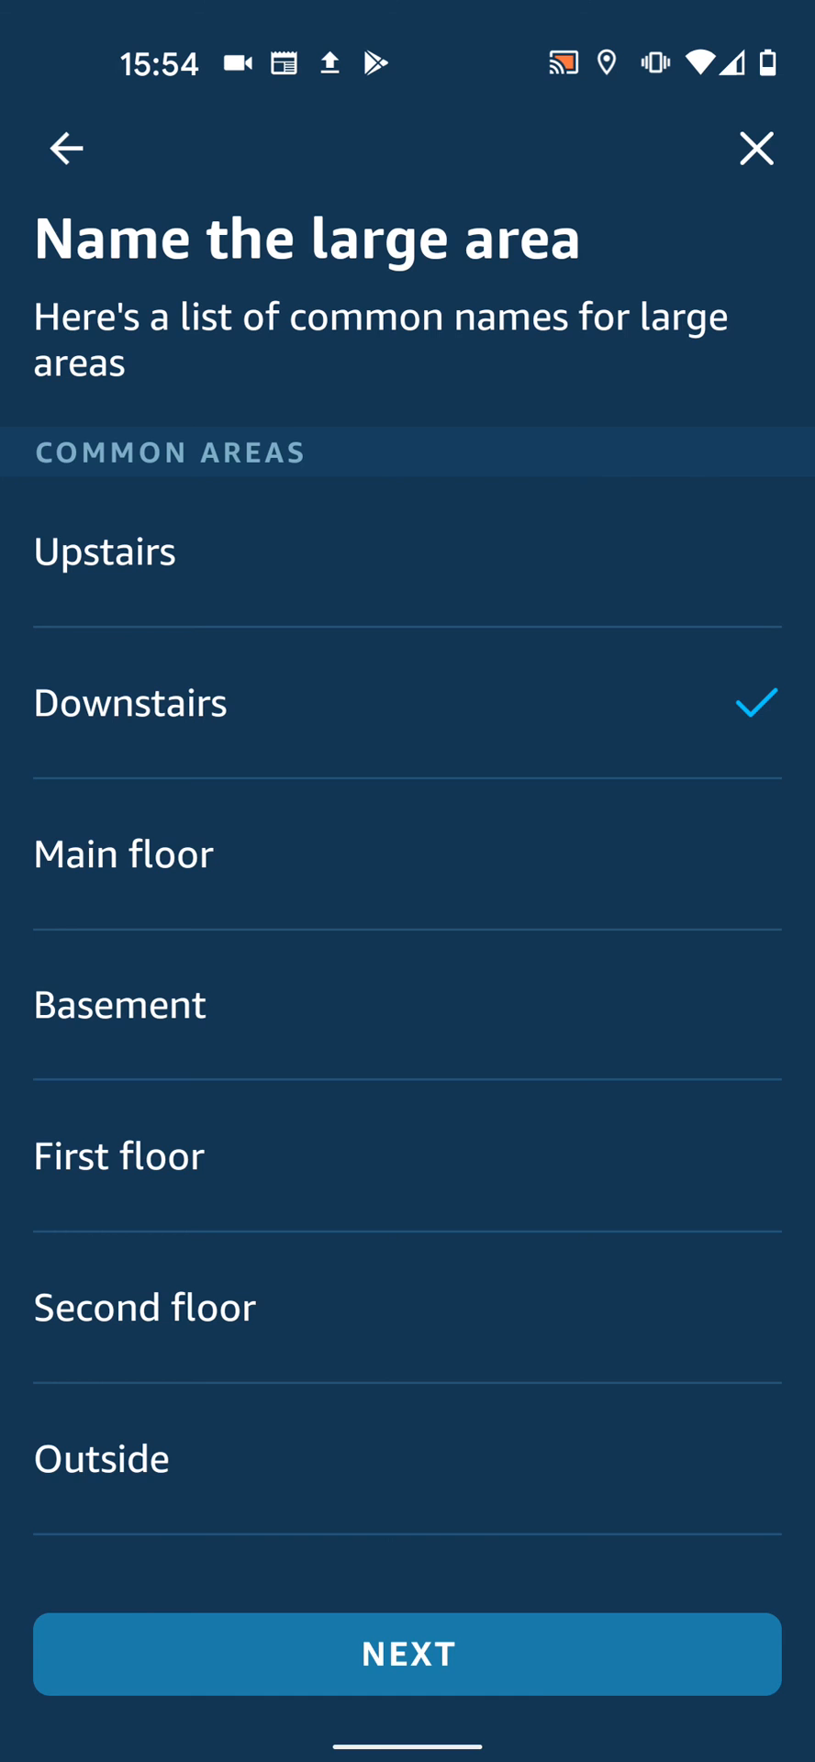
click(407, 1654)
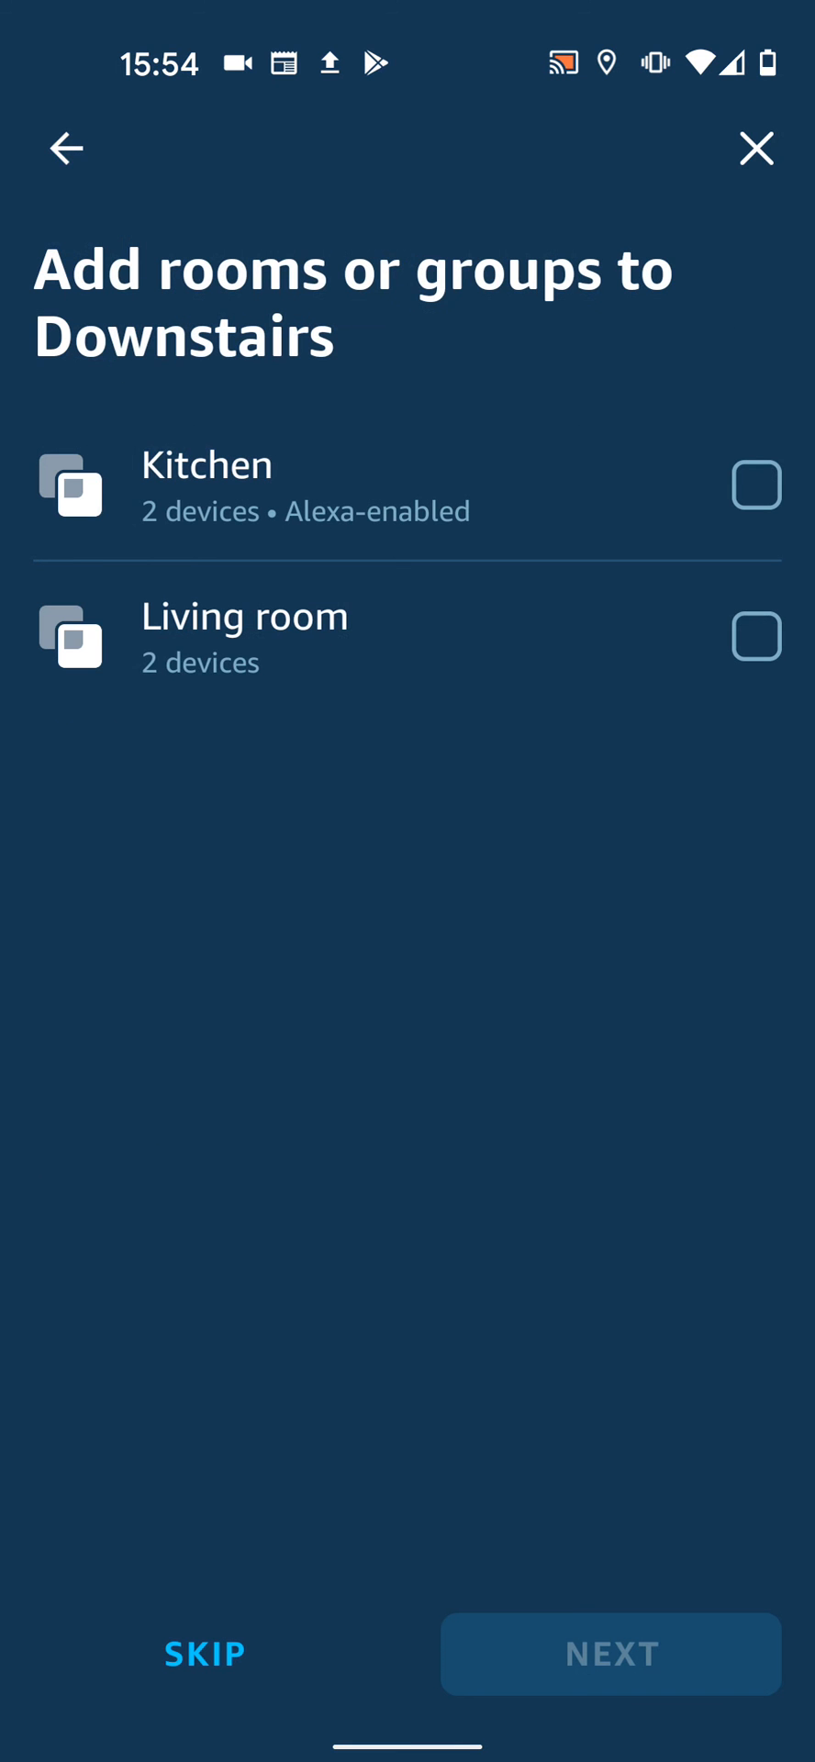
Include the Kitchen and Living room groups and finish the Downstairs area.
click(754, 485)
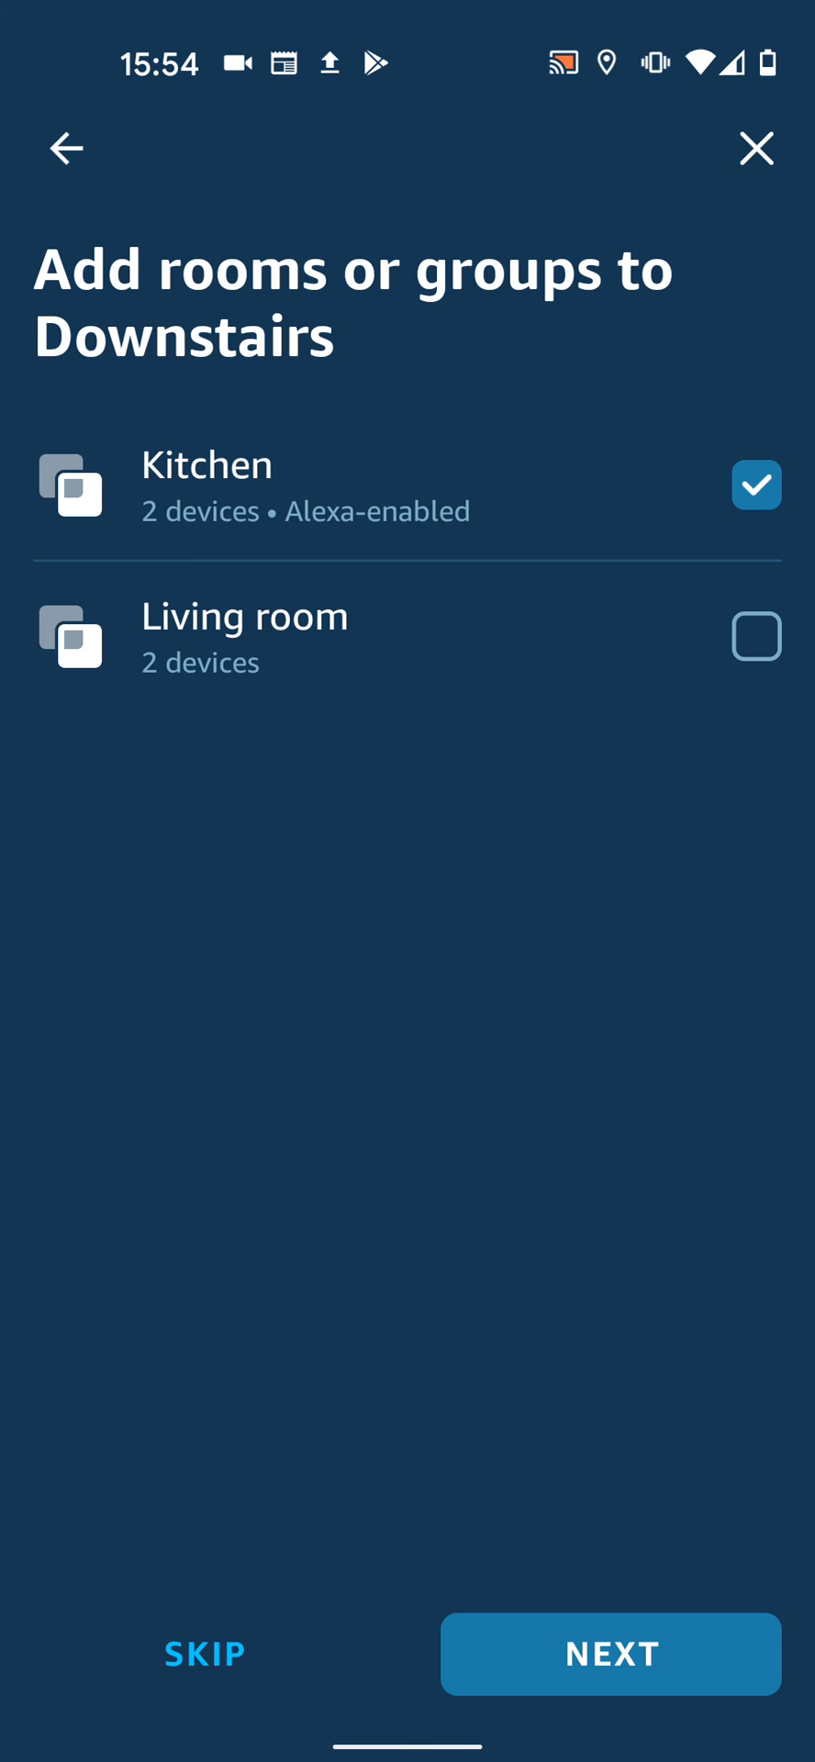
click(760, 635)
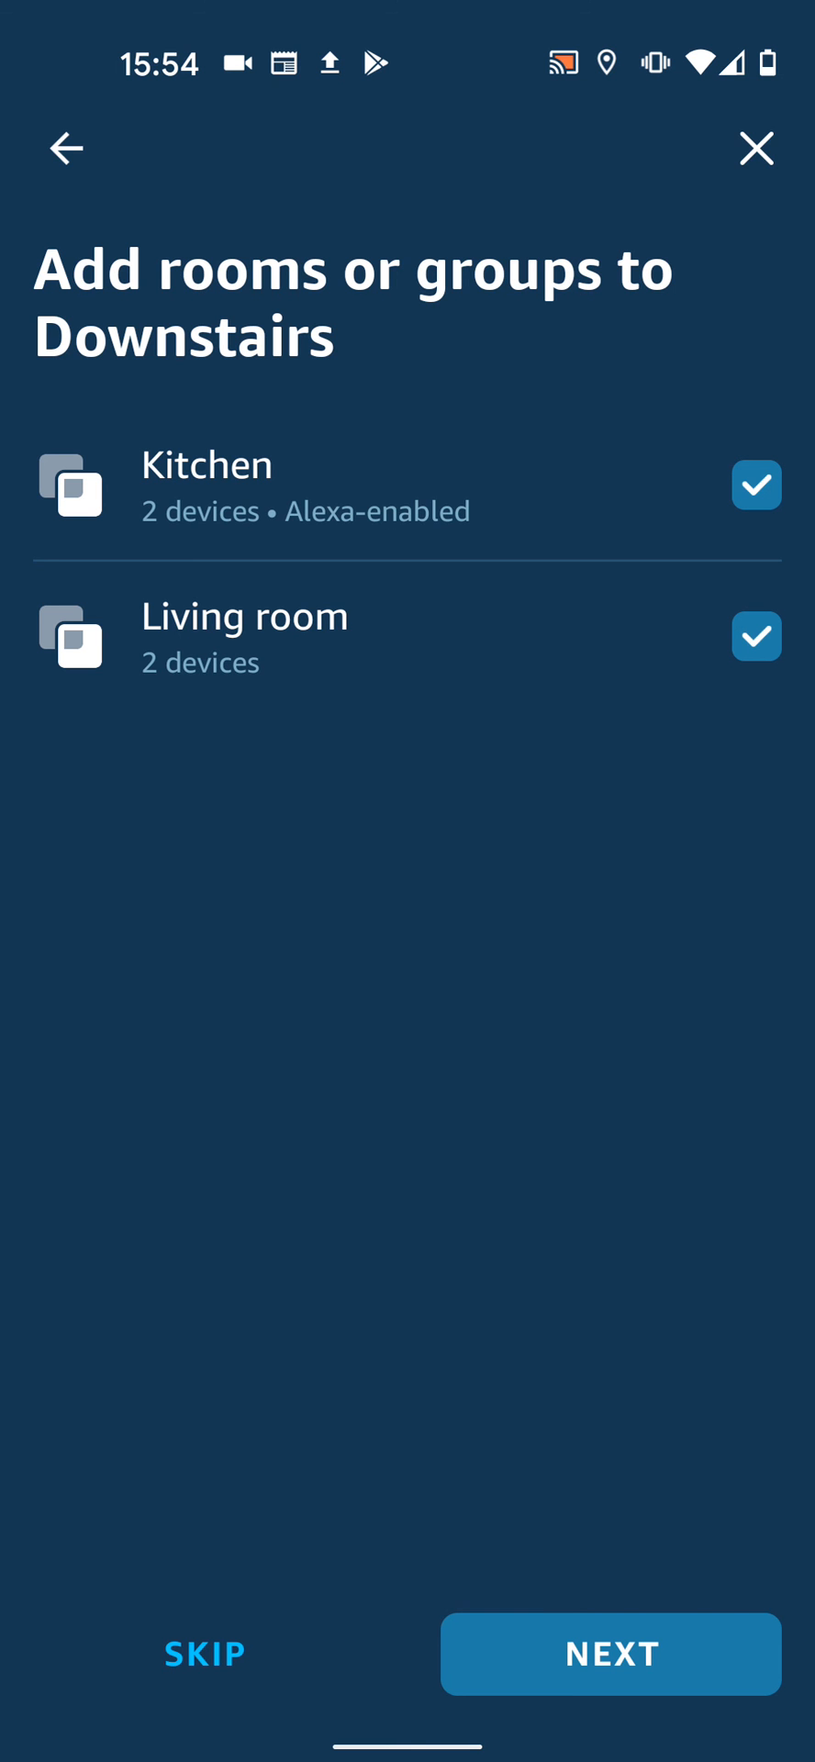
click(611, 1654)
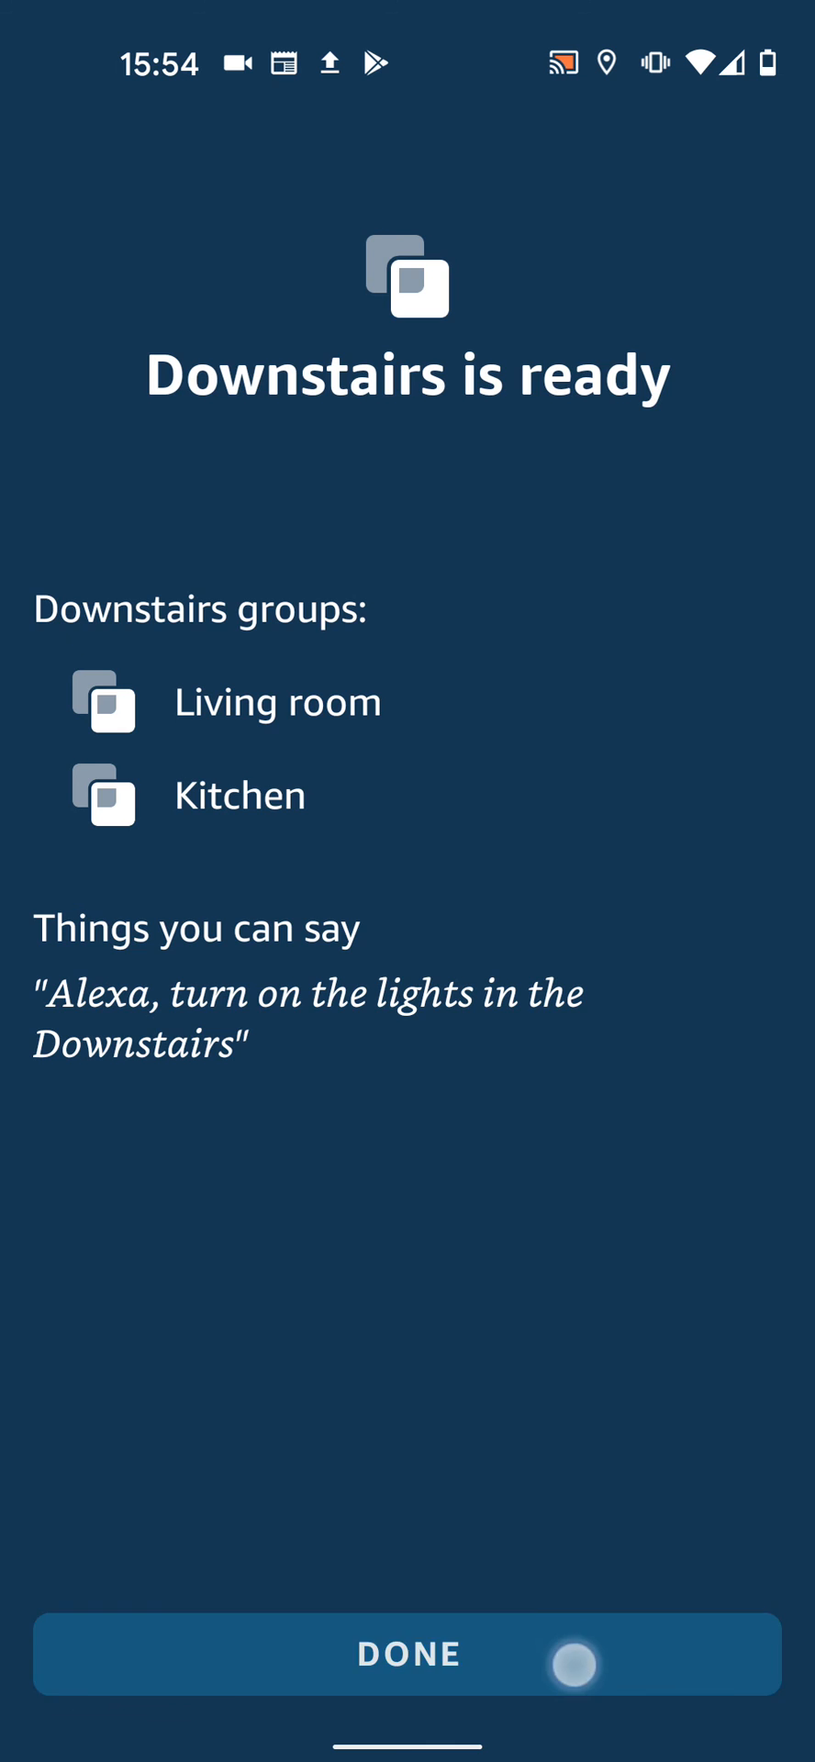
click(409, 1654)
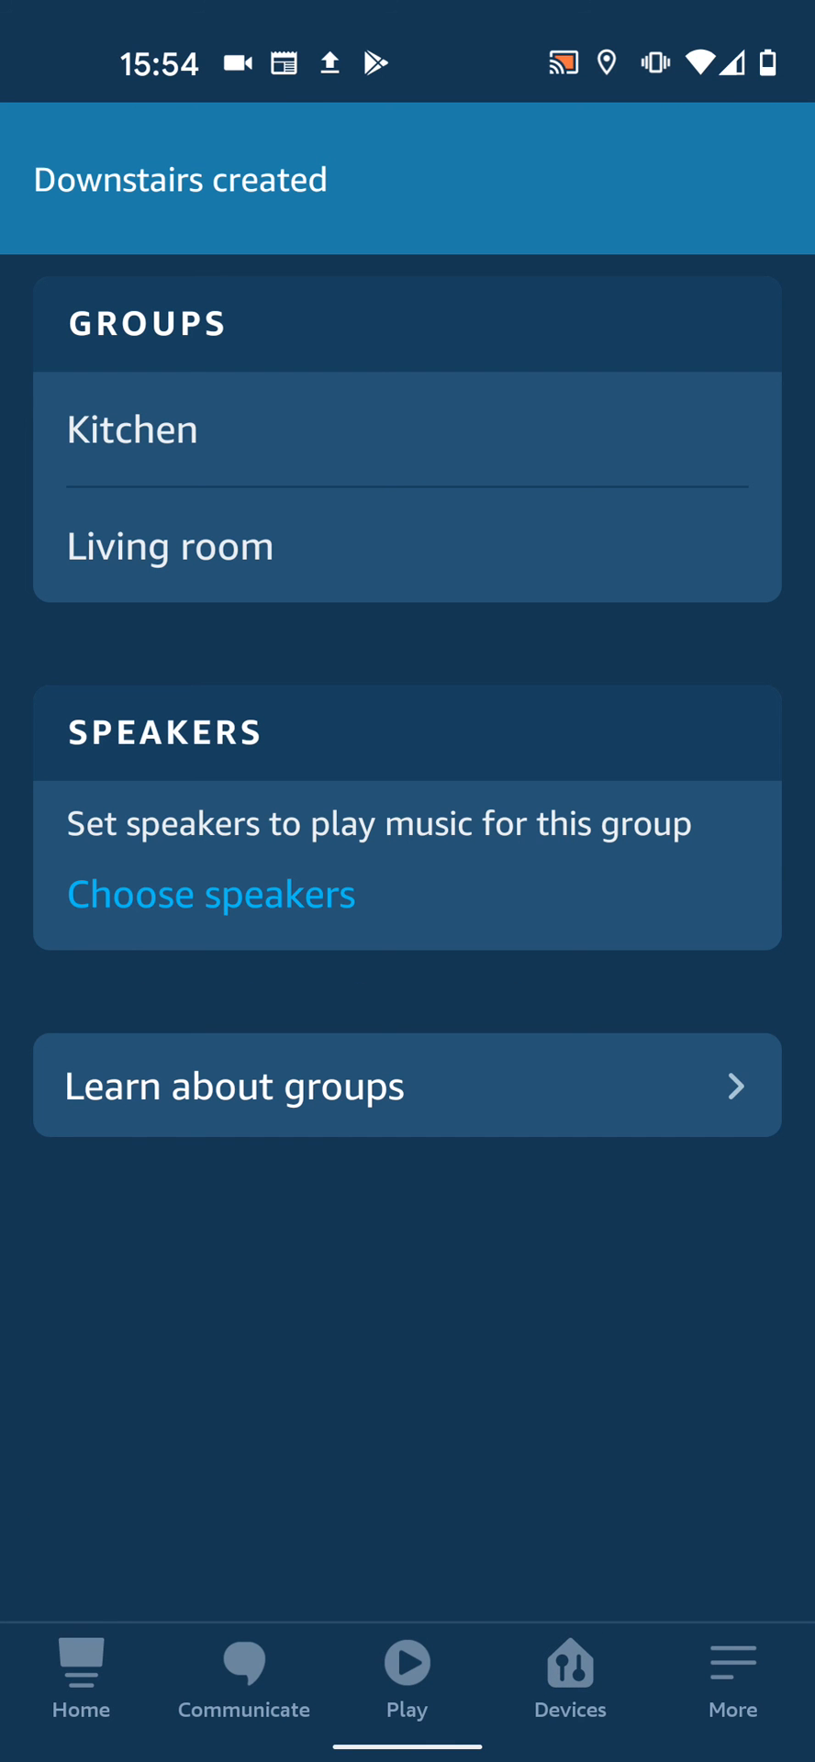